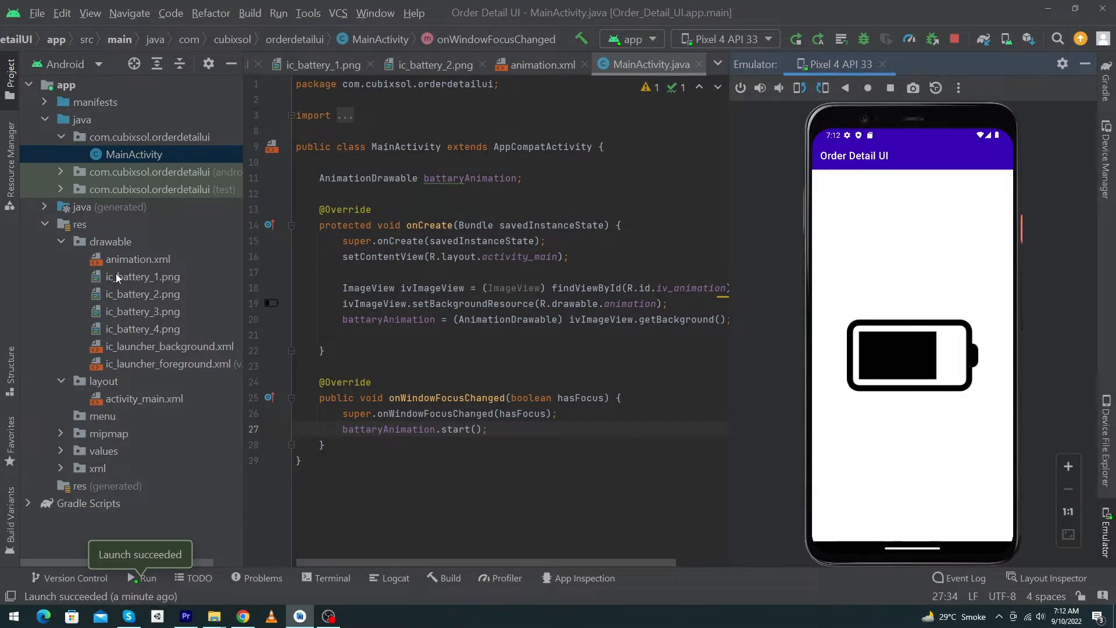
Step: Preview the ic_battery_2 and ic_battery_3 images in the image viewer
{"action": "left_click", "coordinate": [142, 311]}
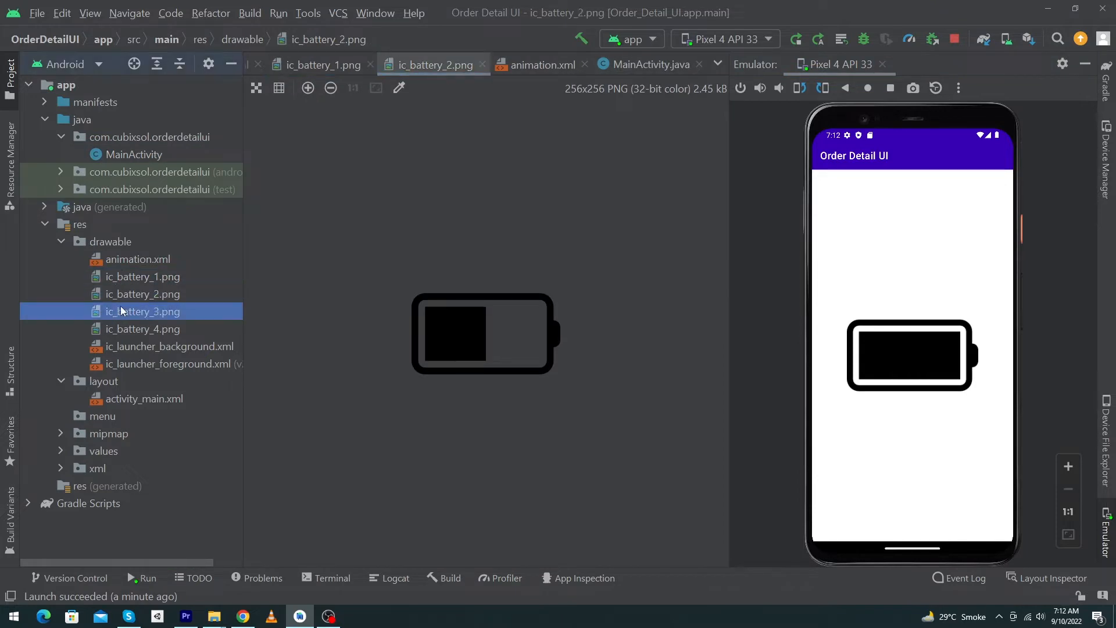
{"action": "left_click", "coordinate": [142, 328]}
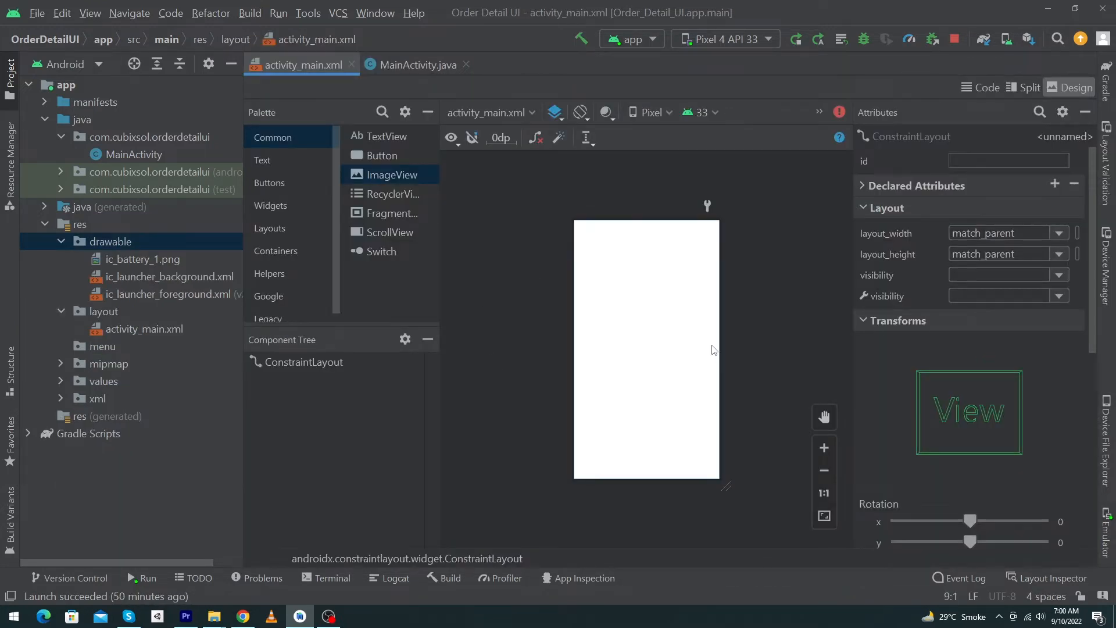
{"action": "mouse_move", "coordinate": [684, 349]}
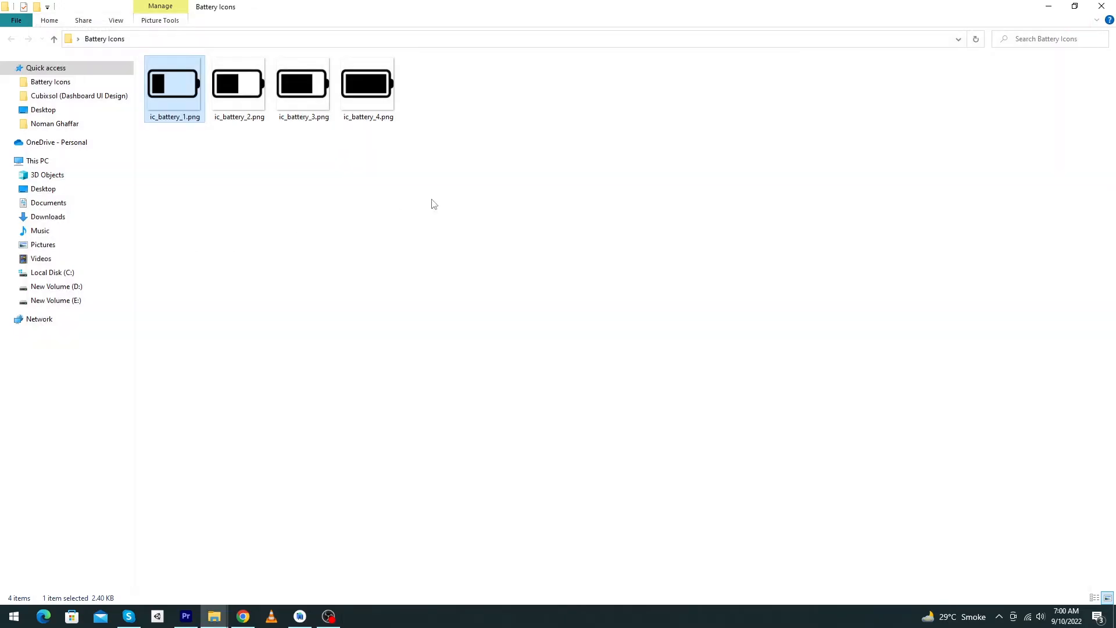
{"action": "mouse_move", "coordinate": [616, 102]}
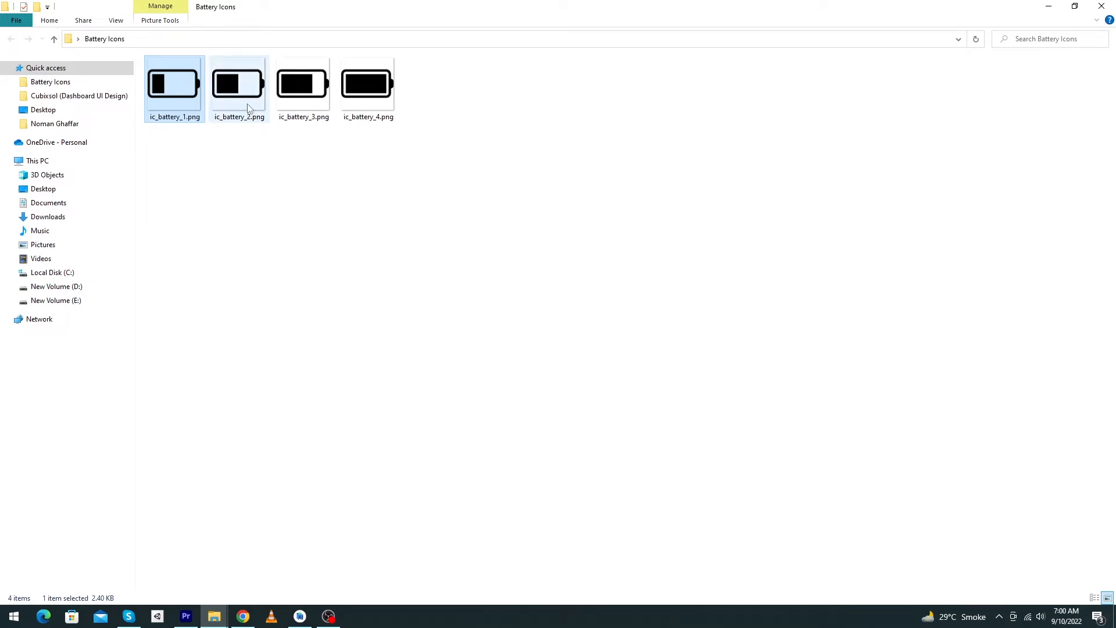
{"action": "mouse_move", "coordinate": [245, 107]}
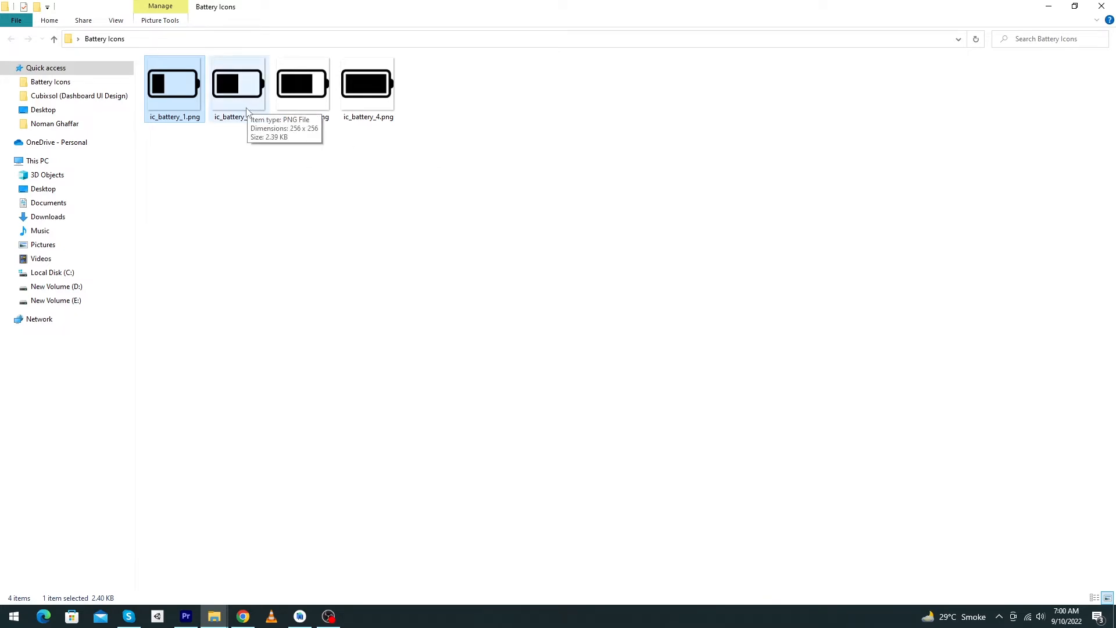
{"action": "mouse_move", "coordinate": [277, 245]}
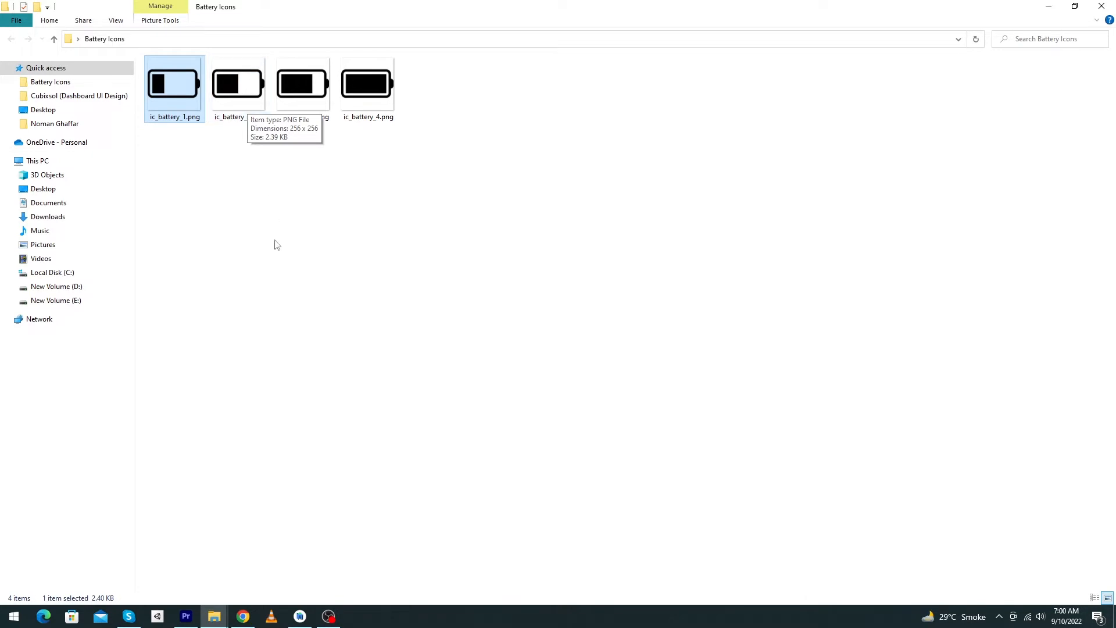
Step: Paste ic_battery_1.png into res/drawable, keeping its name and choosing Overwrite
{"action": "right_click", "coordinate": [173, 82]}
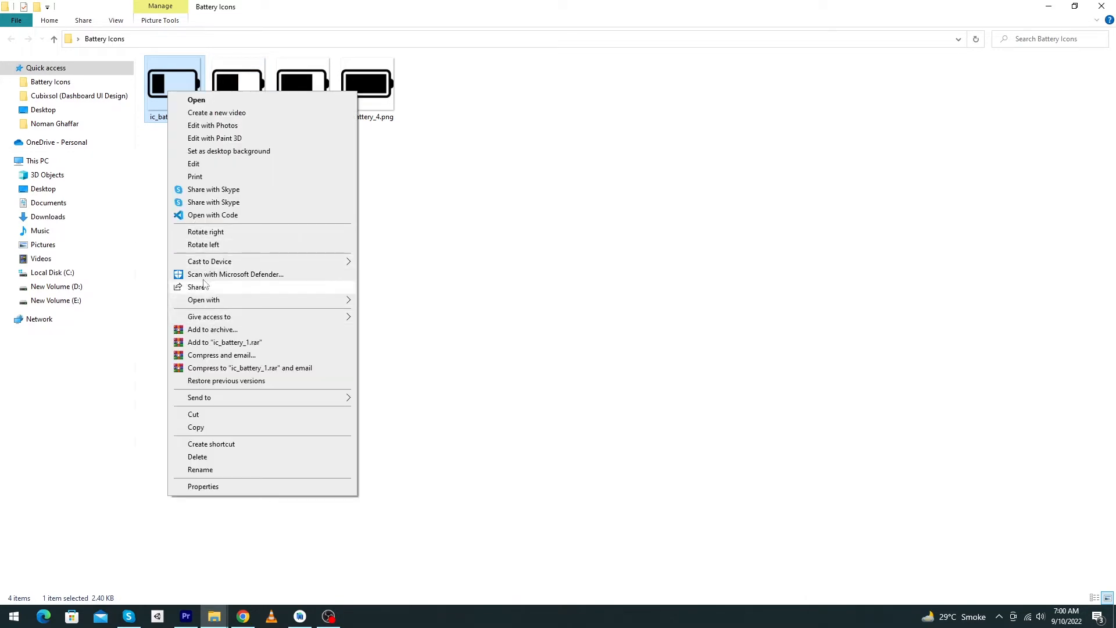
{"action": "left_click", "coordinate": [300, 617]}
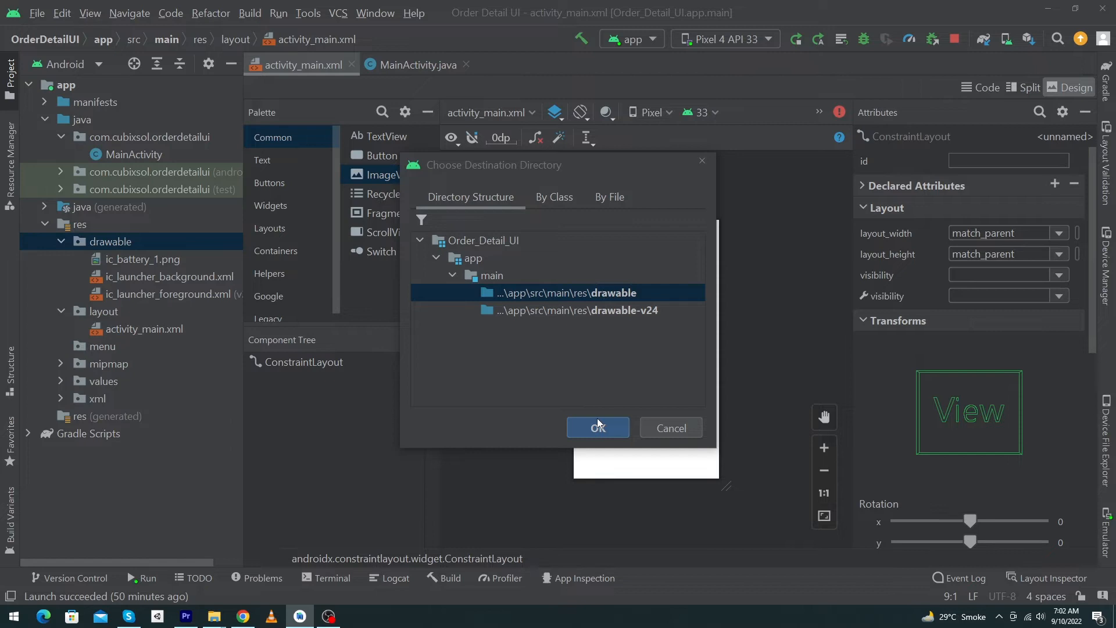
{"action": "left_click", "coordinate": [597, 428]}
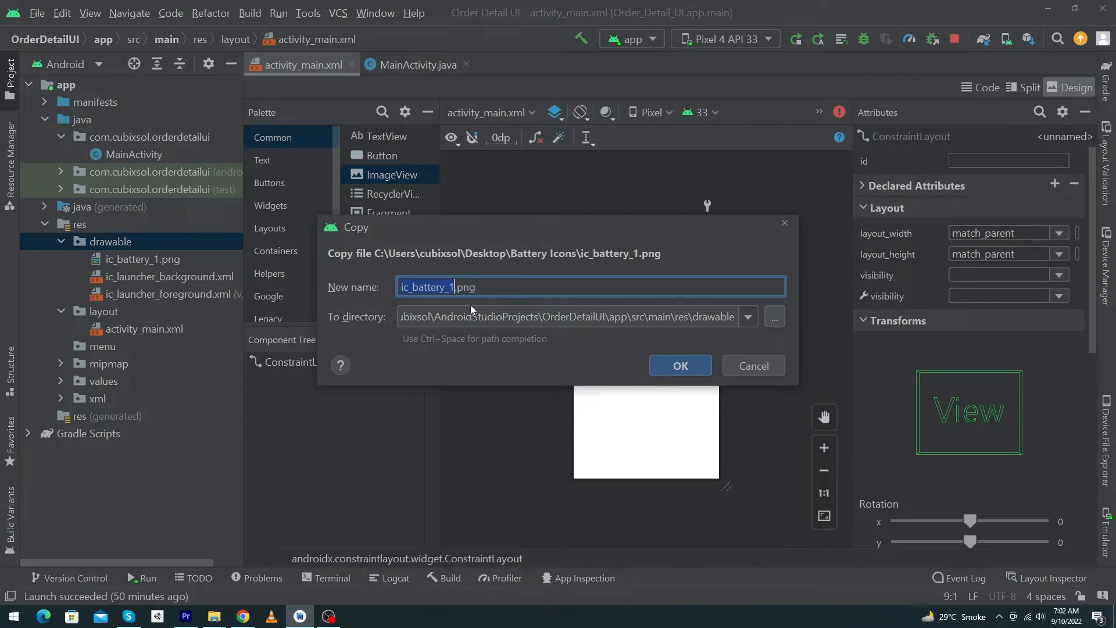
{"action": "left_click", "coordinate": [679, 365]}
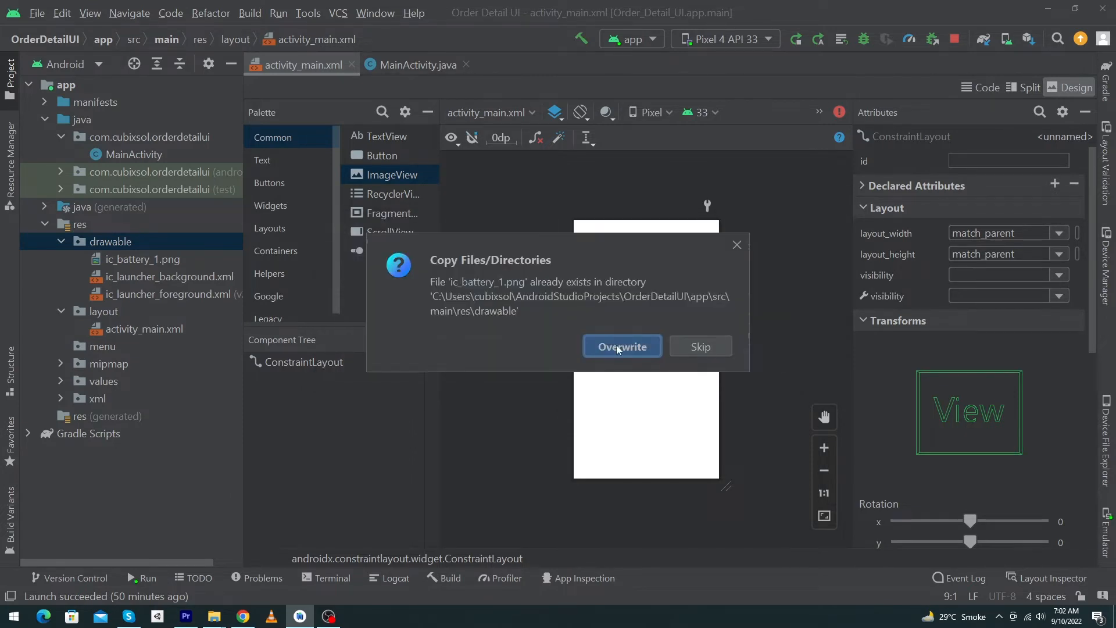
{"action": "left_click", "coordinate": [621, 347]}
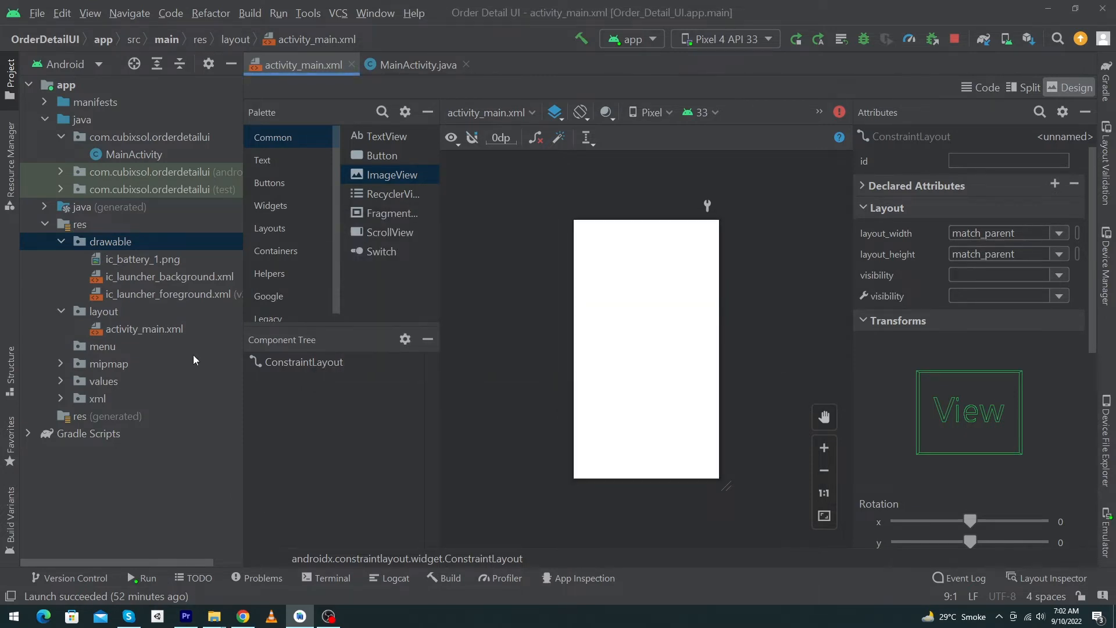
{"action": "mouse_move", "coordinate": [143, 260]}
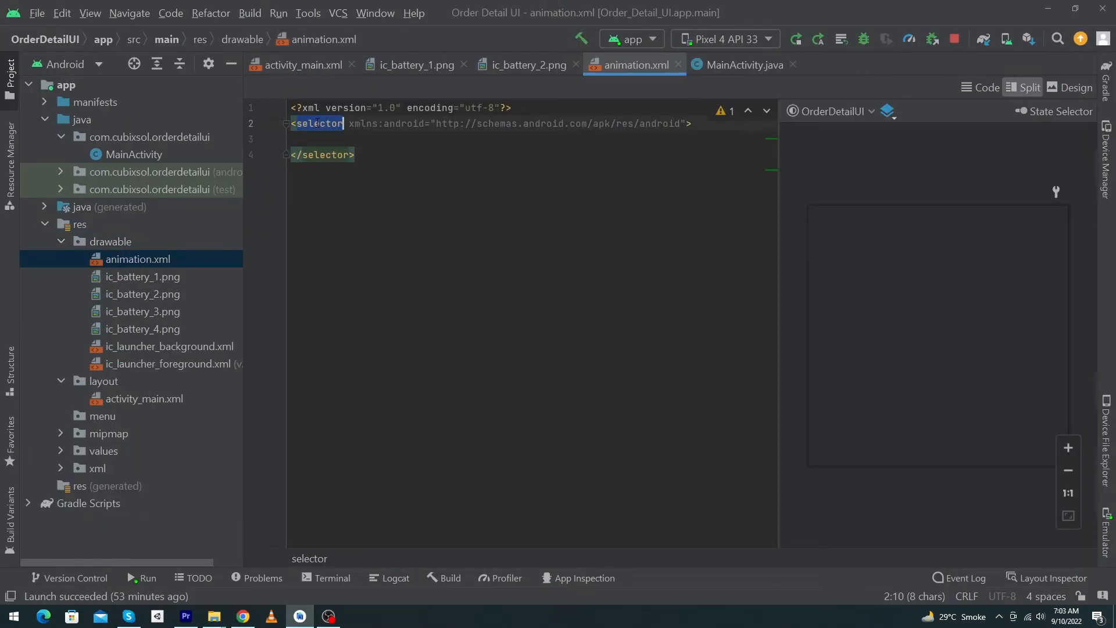
{"action": "type", "text": "animation-list"}
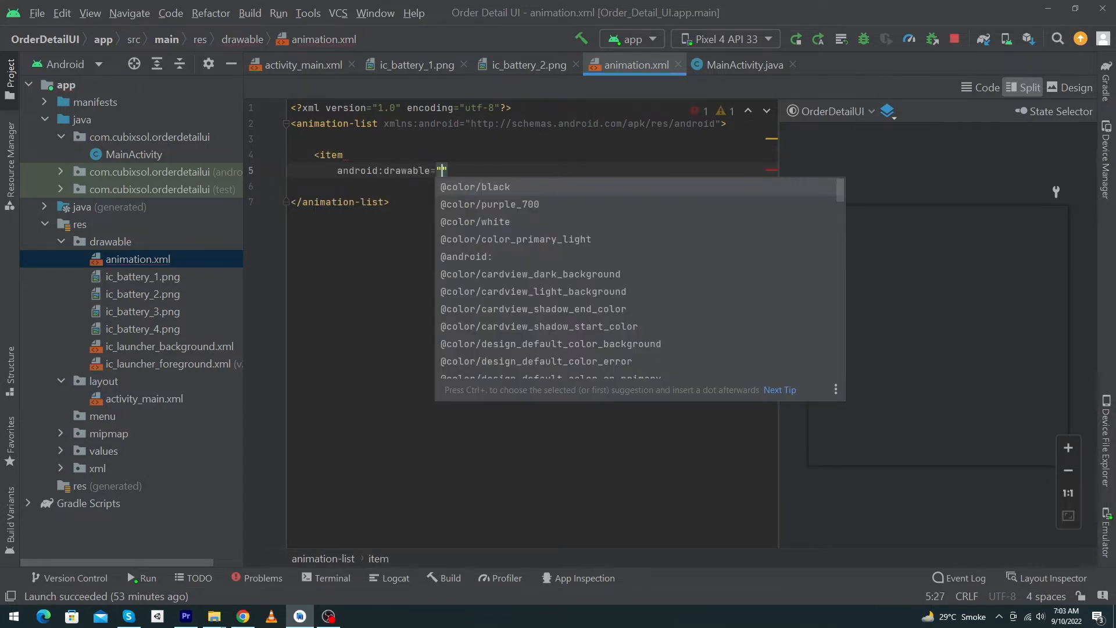
{"action": "mouse_move", "coordinate": [535, 190]}
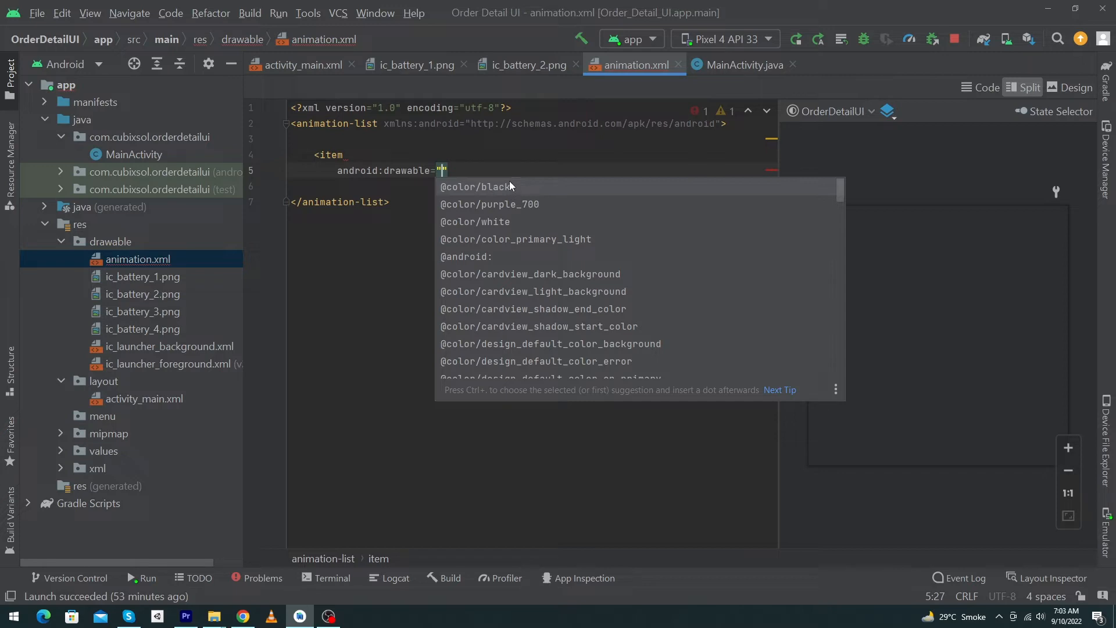
{"action": "type", "text": "@drawable/ic_battery_1"}
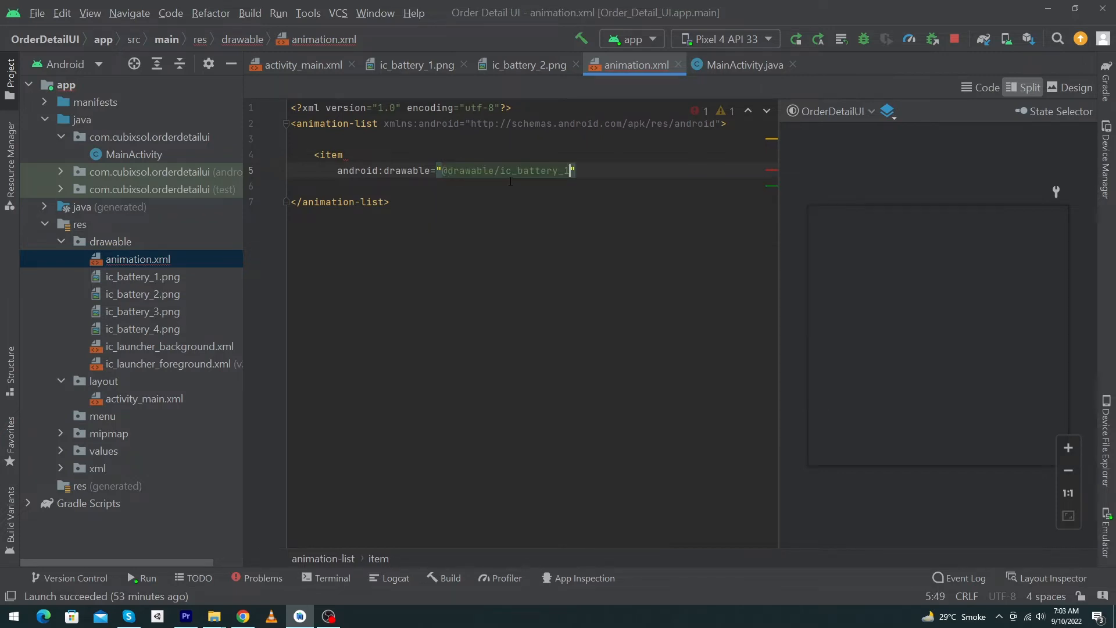
{"action": "key", "text": "enter"}
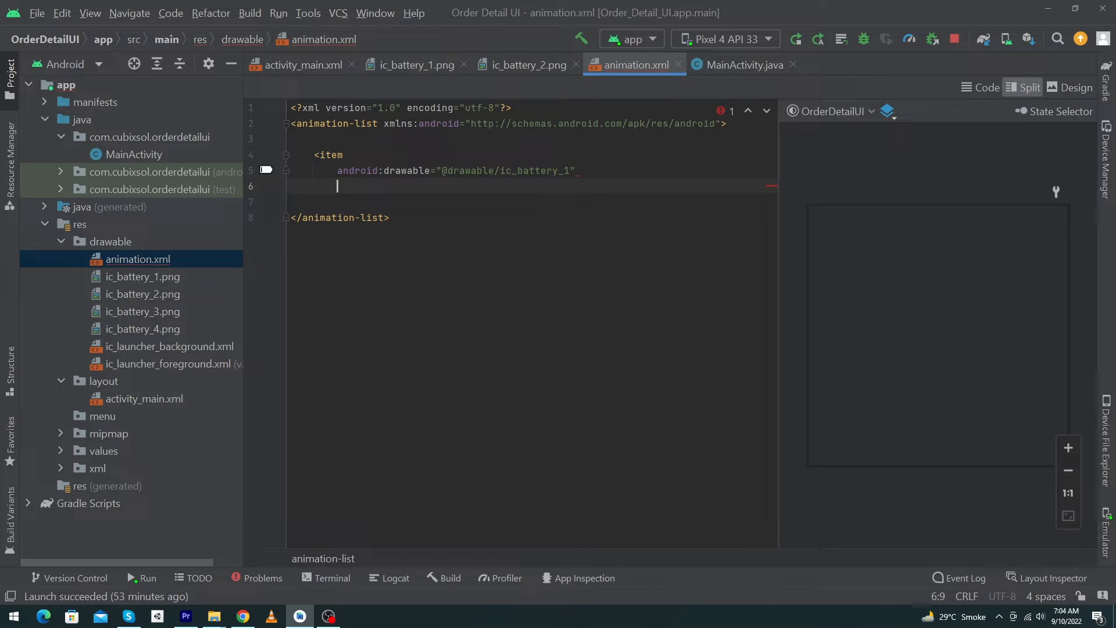
Step: Give the item android:duration 400, then duplicate it and renumber the copies' drawables
{"action": "type", "text": "android:duration=\""}
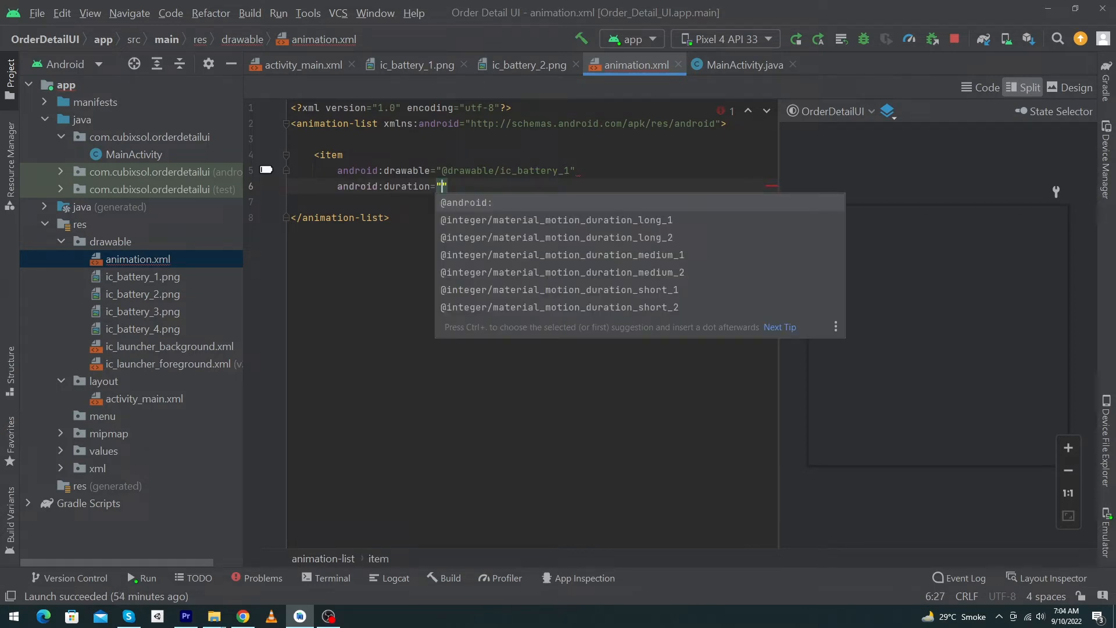
{"action": "type", "text": "400"}
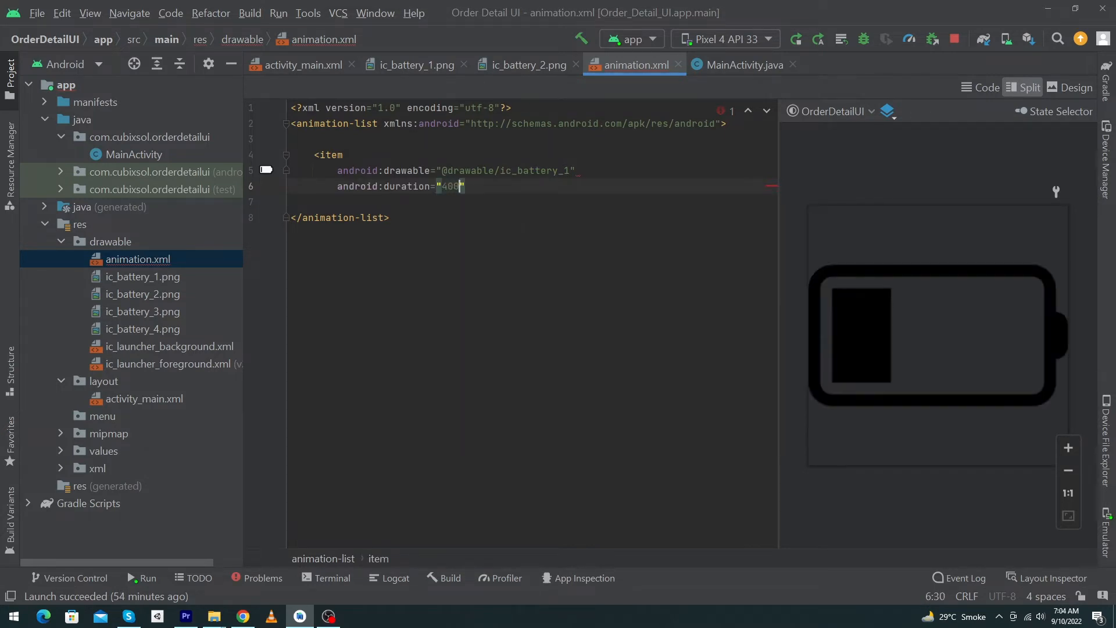
{"action": "type", "text": "/>"}
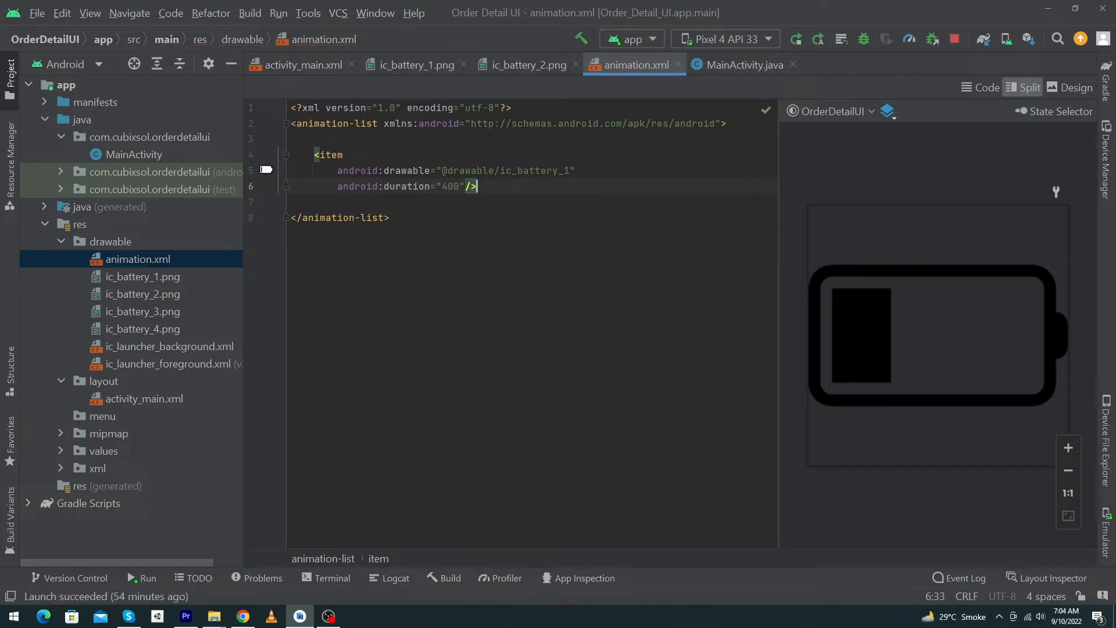
{"action": "key", "text": "enter"}
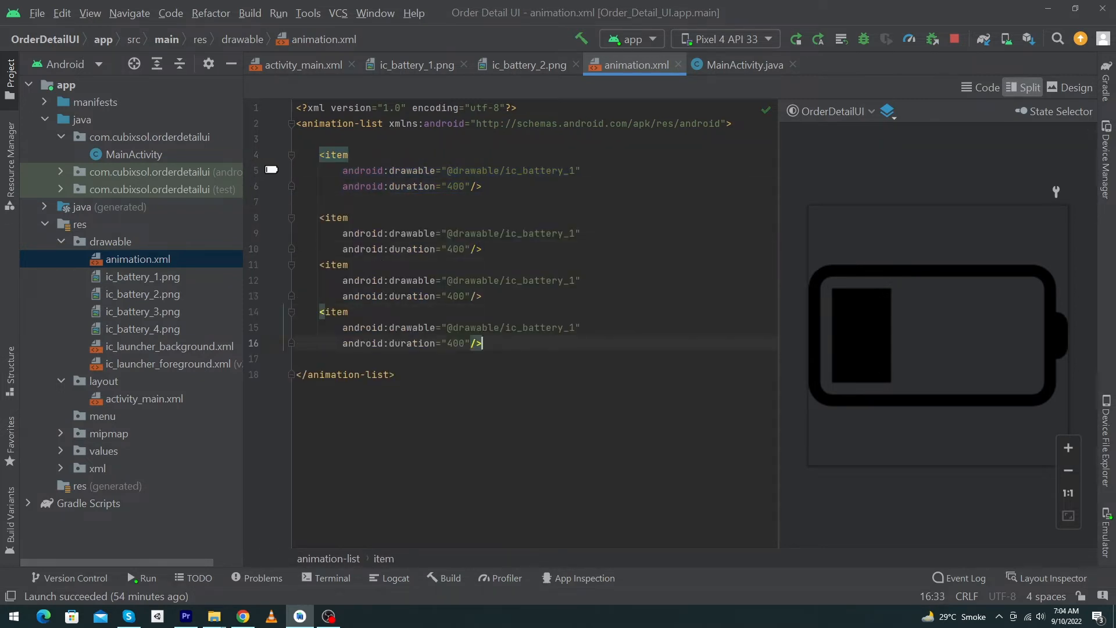
{"action": "left_click", "coordinate": [577, 232]}
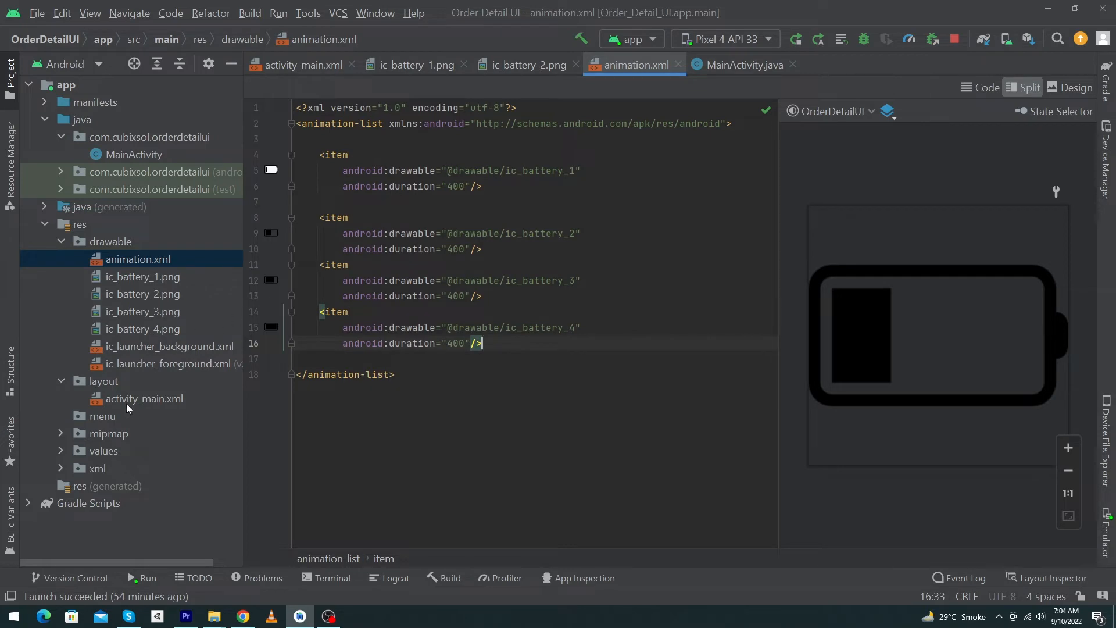
Step: Add an ImageView to activity_main and align it Center Horizontally in the parent
{"action": "left_click", "coordinate": [304, 64]}
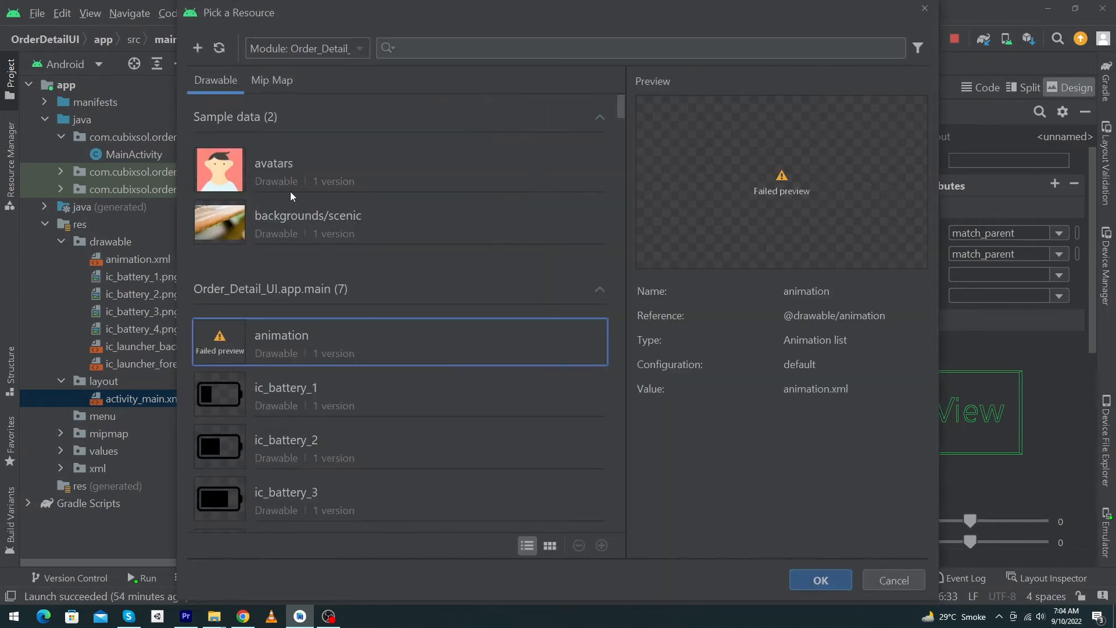
{"action": "left_click", "coordinate": [819, 580]}
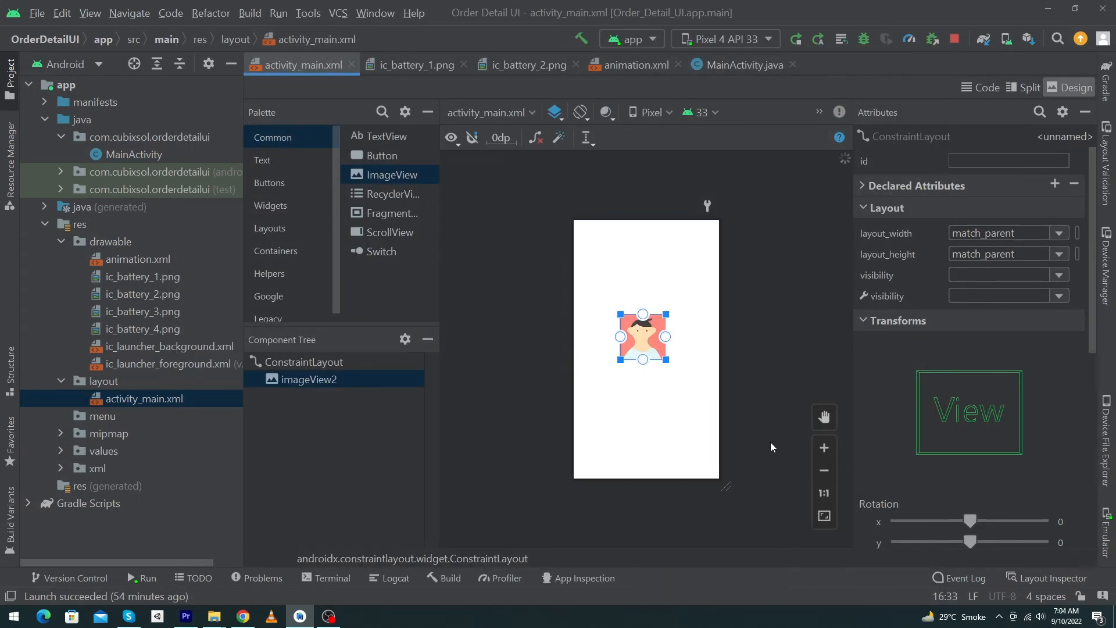
{"action": "left_click", "coordinate": [1024, 86]}
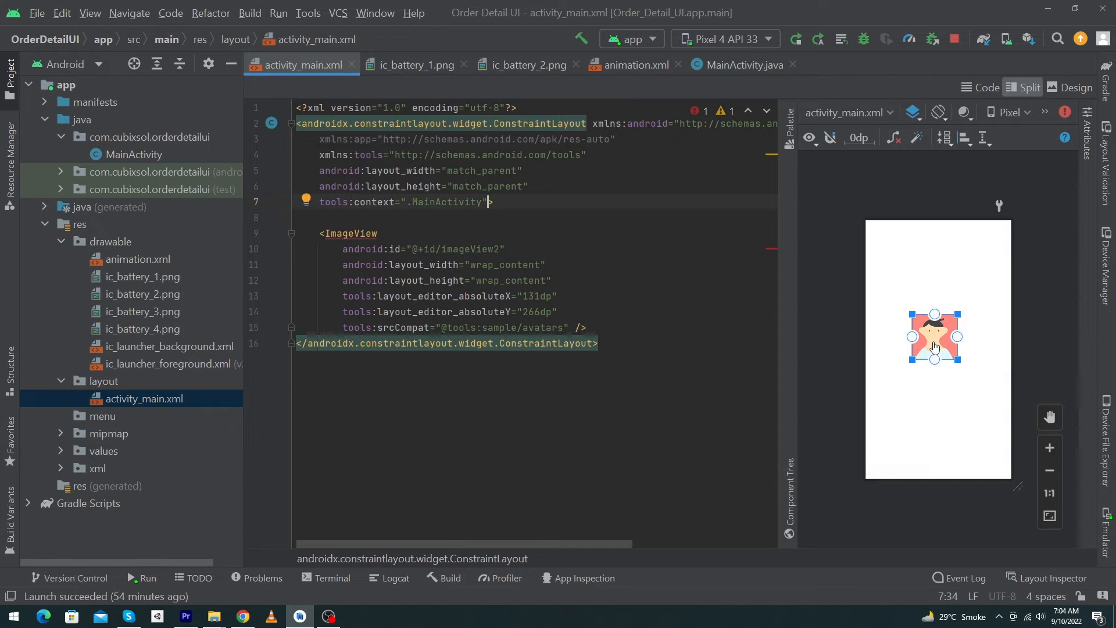
{"action": "mouse_move", "coordinate": [947, 260]}
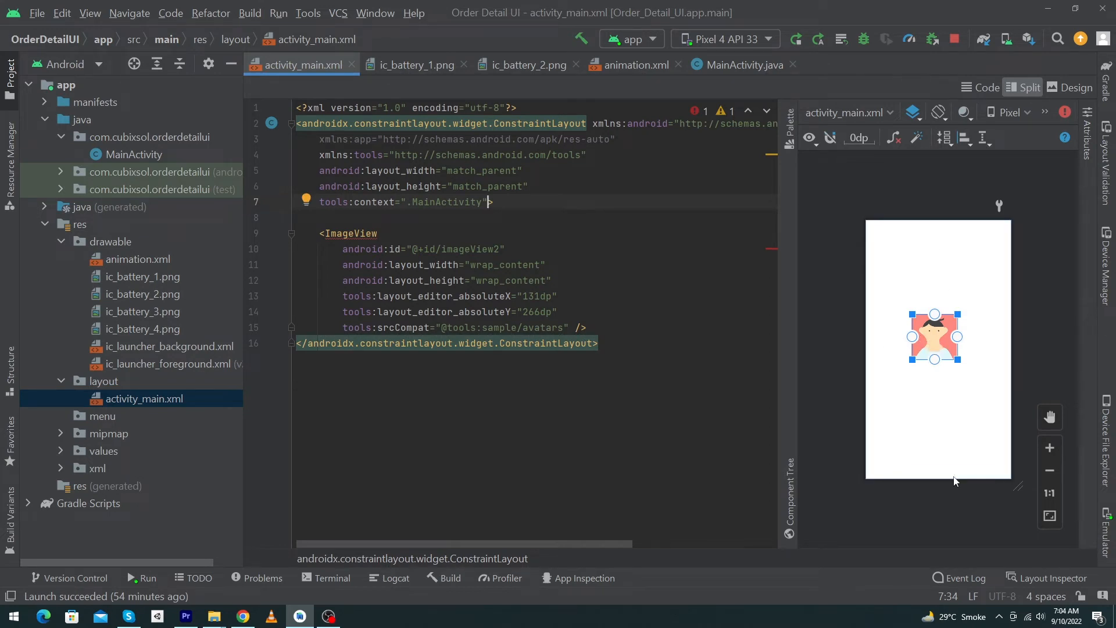
{"action": "left_click", "coordinate": [964, 138]}
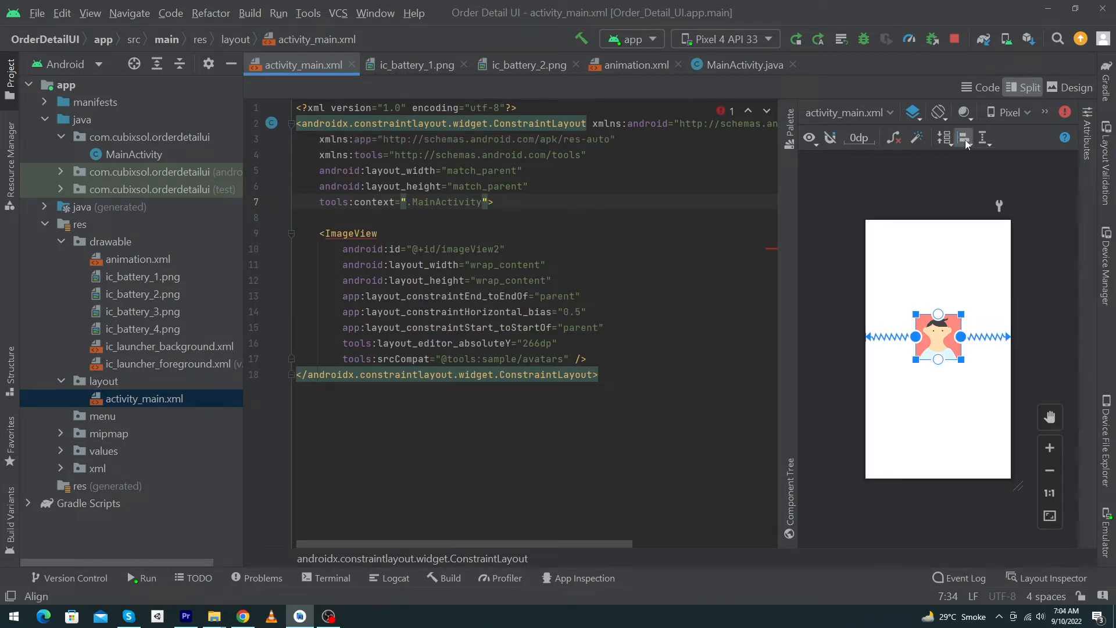
Step: Rename the ImageView id from imageView2 to iv_animation and switch to MainActivity.java
{"action": "left_click", "coordinate": [967, 137]}
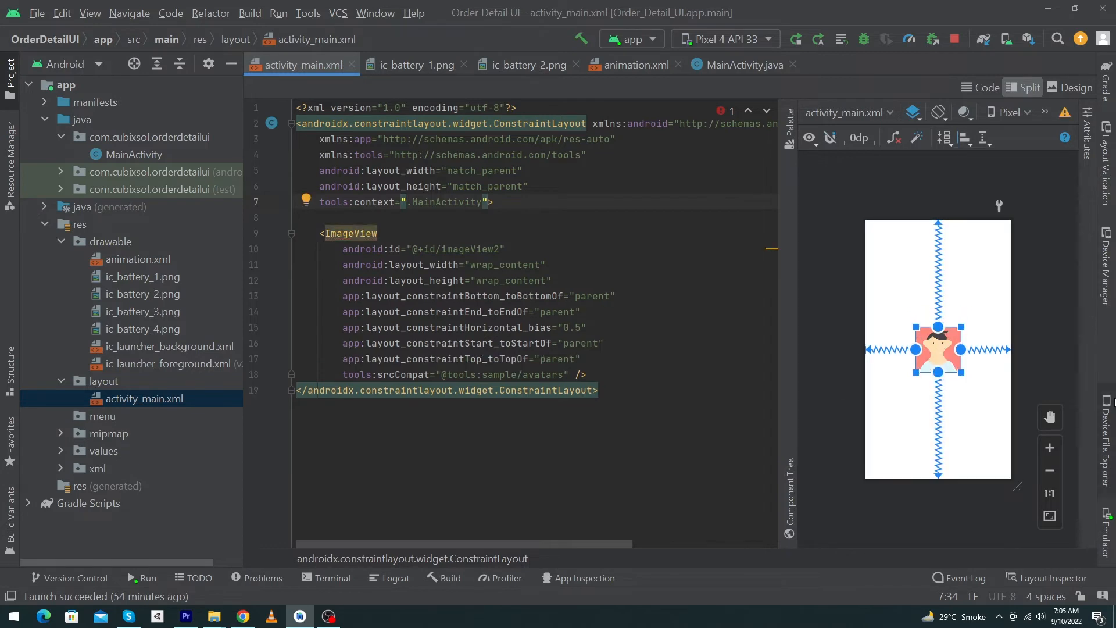
{"action": "mouse_move", "coordinate": [946, 350]}
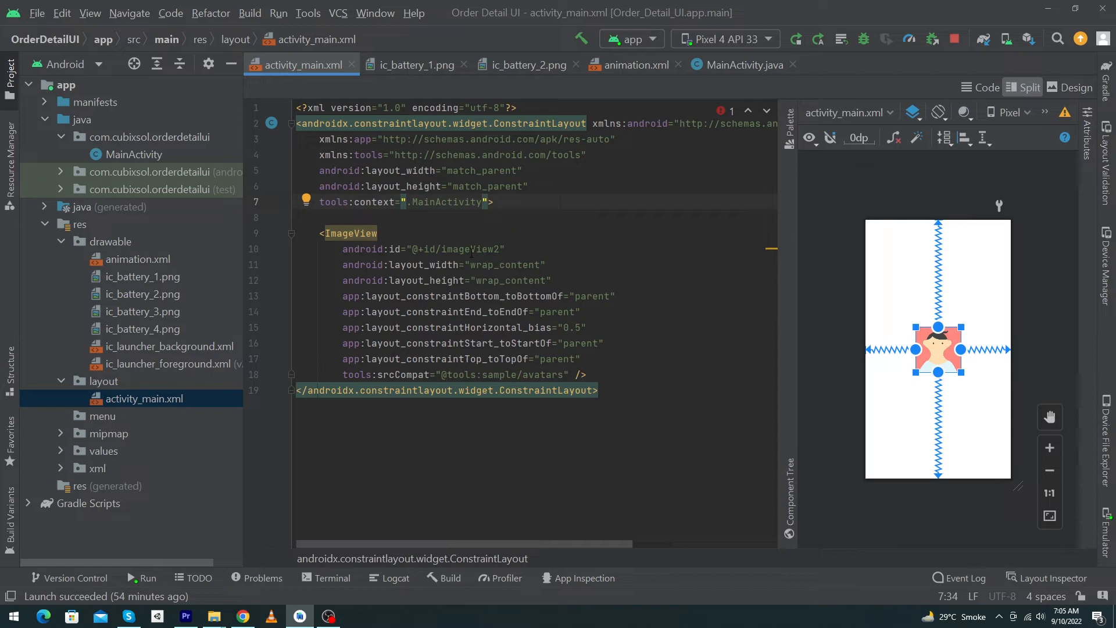
{"action": "double_click", "coordinate": [470, 250]}
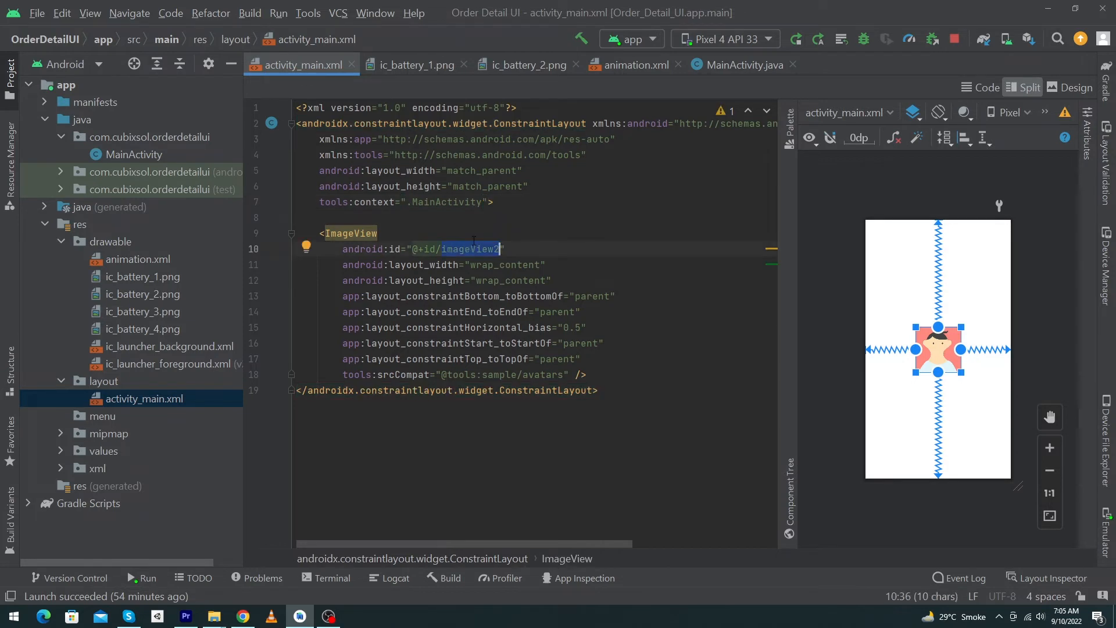
{"action": "type", "text": "animation_"}
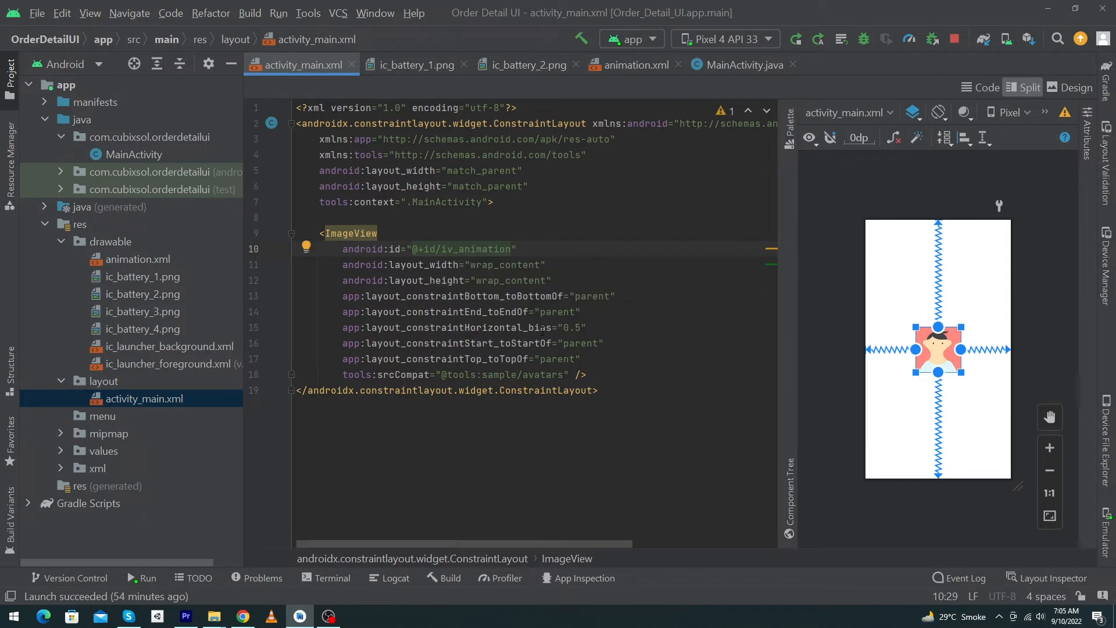
{"action": "left_click", "coordinate": [345, 374]}
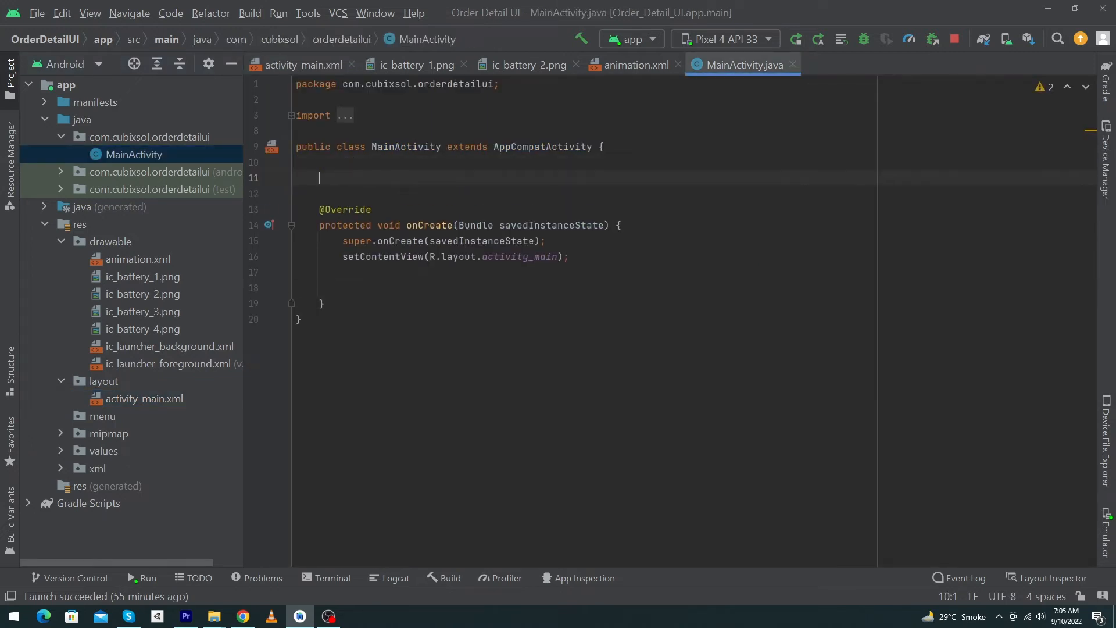
Step: Declare 'AnimationDrawable battaryAnimation' and get ivImageView via findViewById(R.id.iv_animation)
{"action": "type", "text": "DrawAni"}
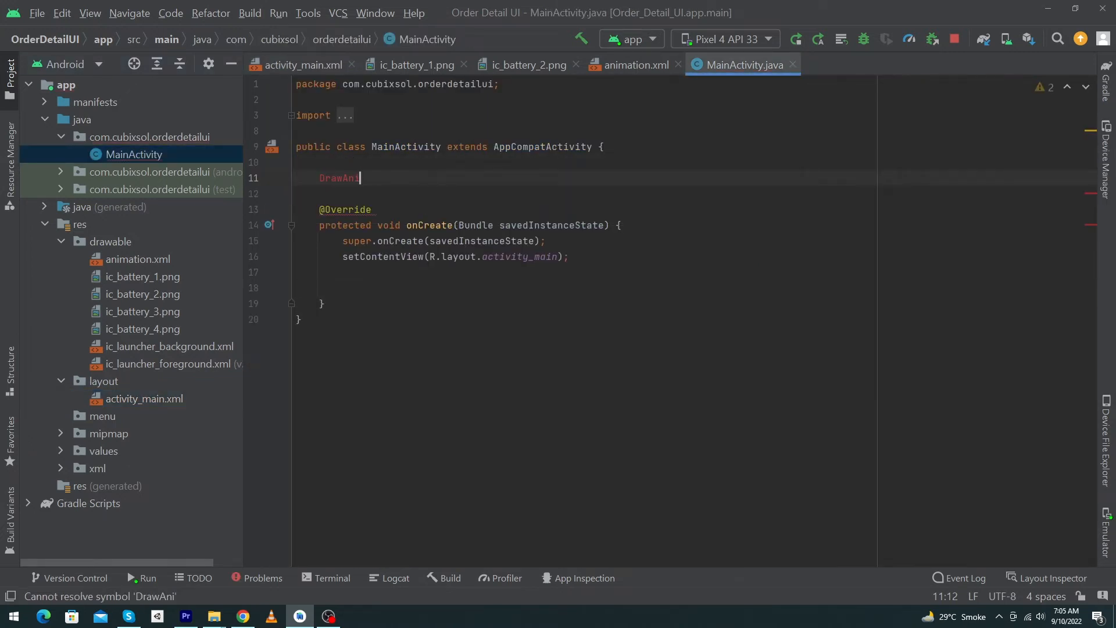
{"action": "type", "text": "AnimationDrawable battary"}
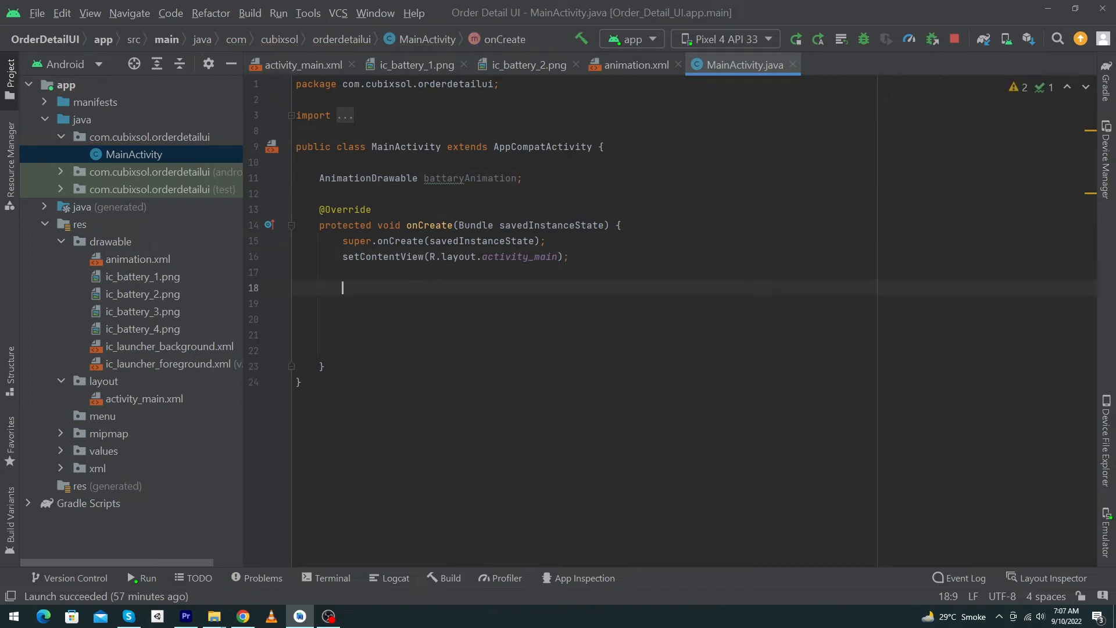
{"action": "type", "text": "ImageView ivImageView ="}
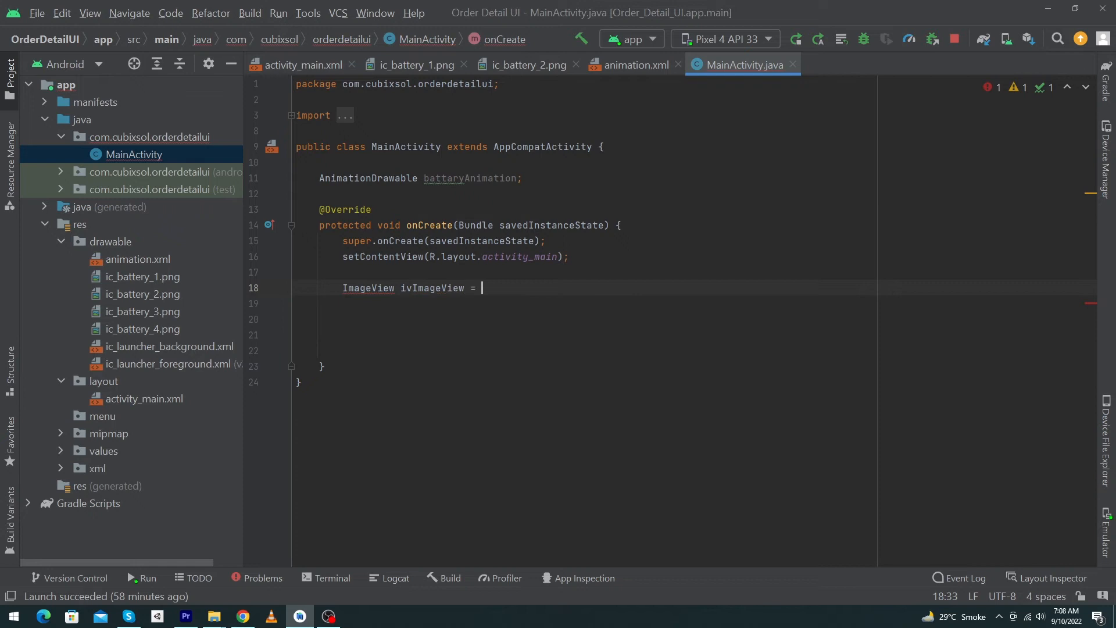
{"action": "type", "text": "(ImageView) find"}
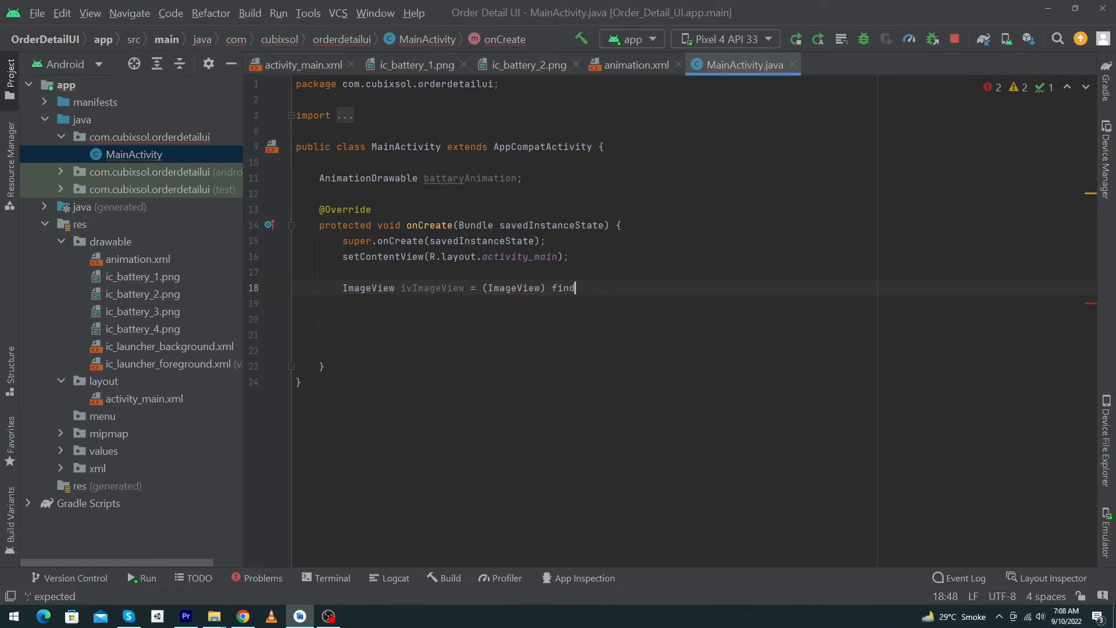
{"action": "type", "text": "ViewById(R.id."}
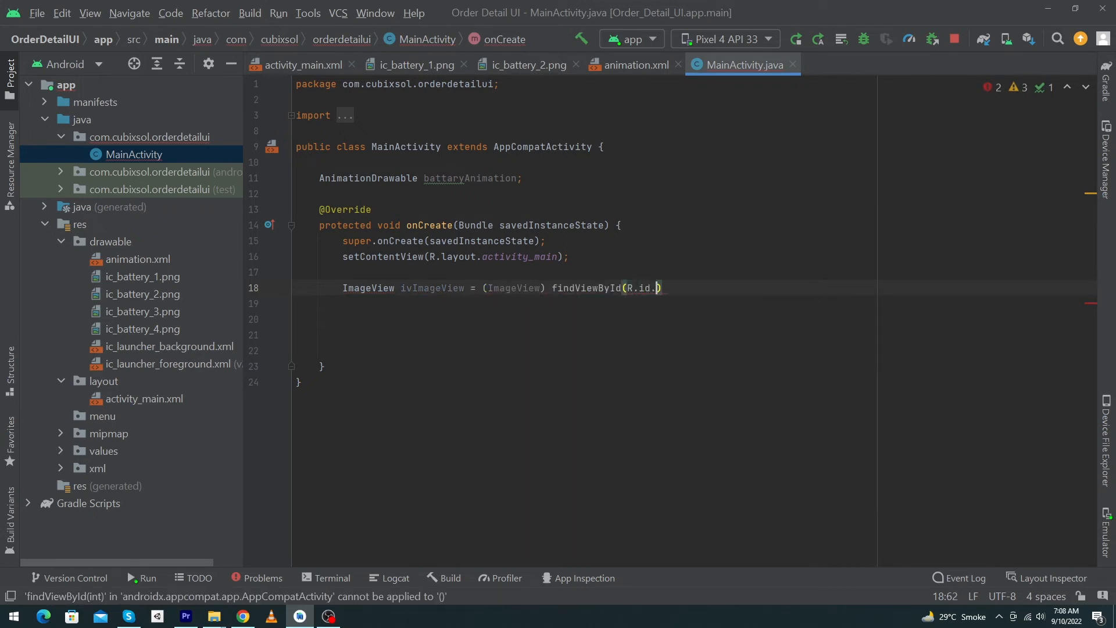
{"action": "type", "text": "iv_animation"}
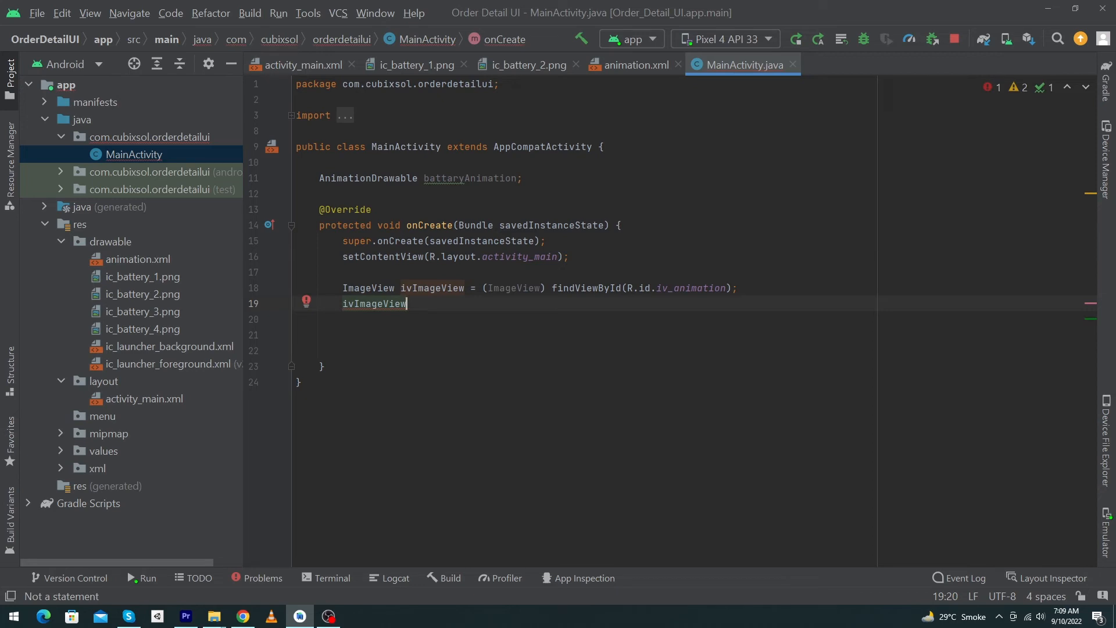
Step: Set ivImageView's background resource to R.drawable.animation
{"action": "type", "text": ".setBackgroundResource(R.);"}
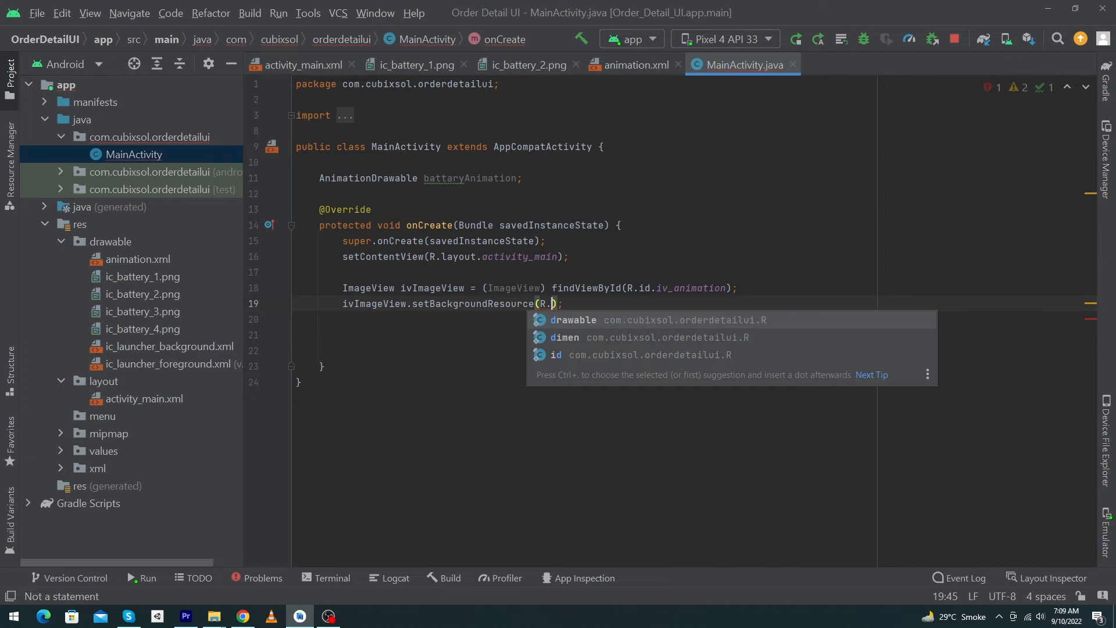
{"action": "type", "text": "drawable.animation"}
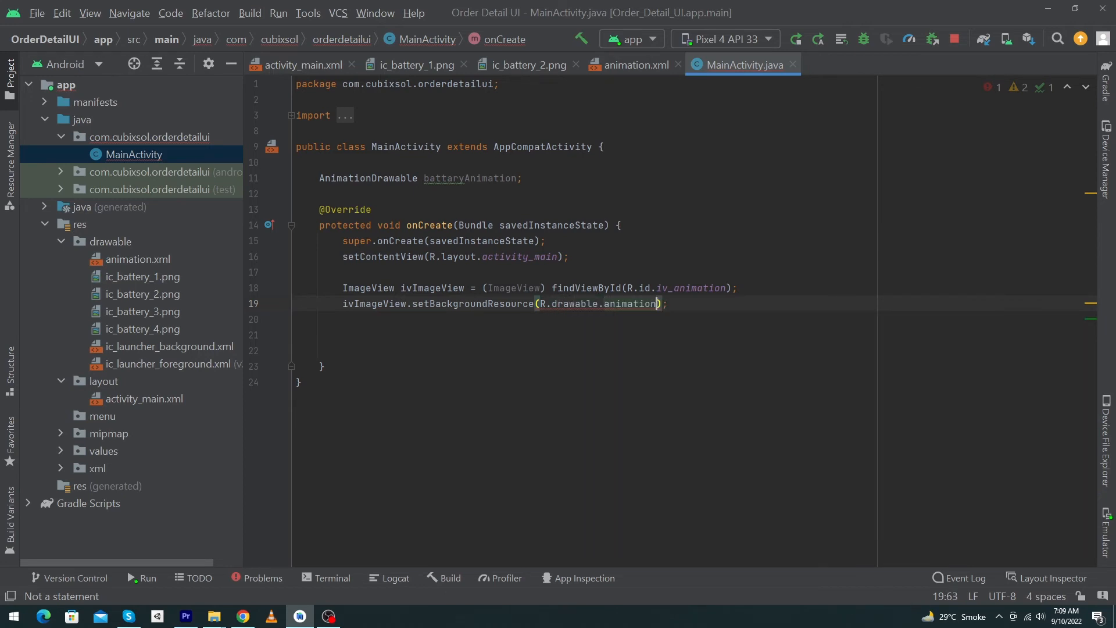
{"action": "left_click", "coordinate": [618, 304]}
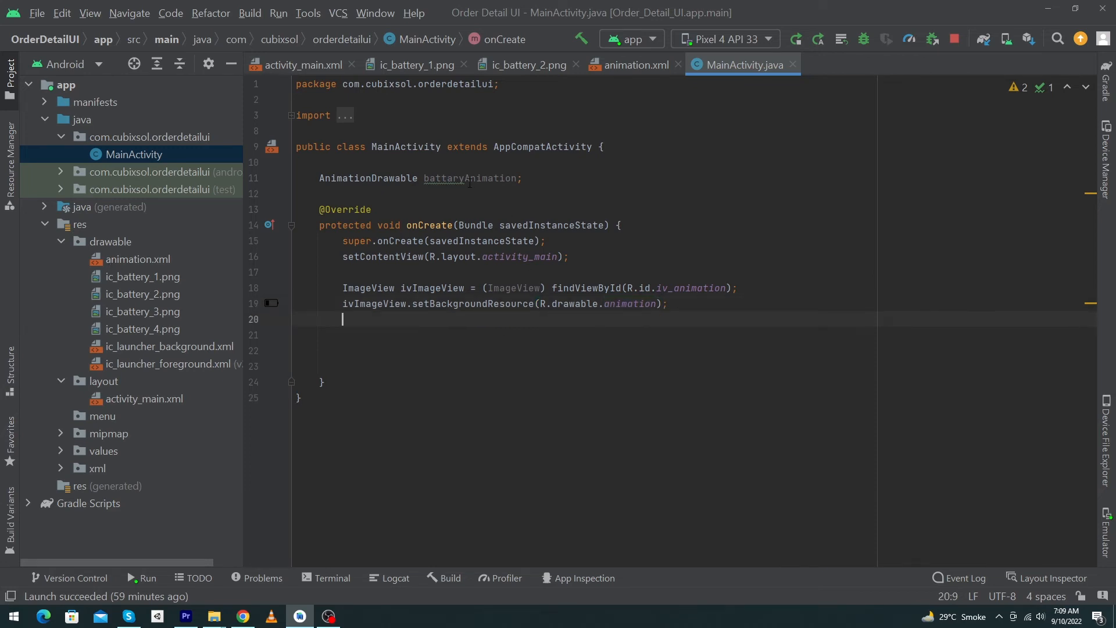
Step: Assign battaryAnimation = (AnimationDrawable) ivImageView.getBackground() in onCreate
{"action": "type", "text": "battaryAnimation"}
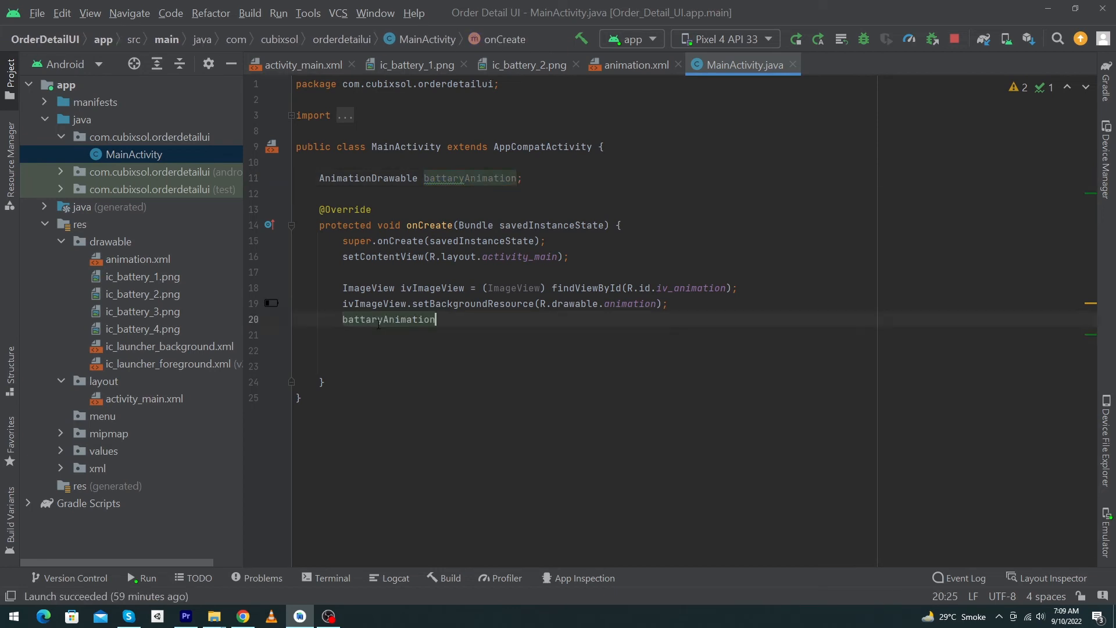
{"action": "type", "text": "= (AnimationDrawable)"}
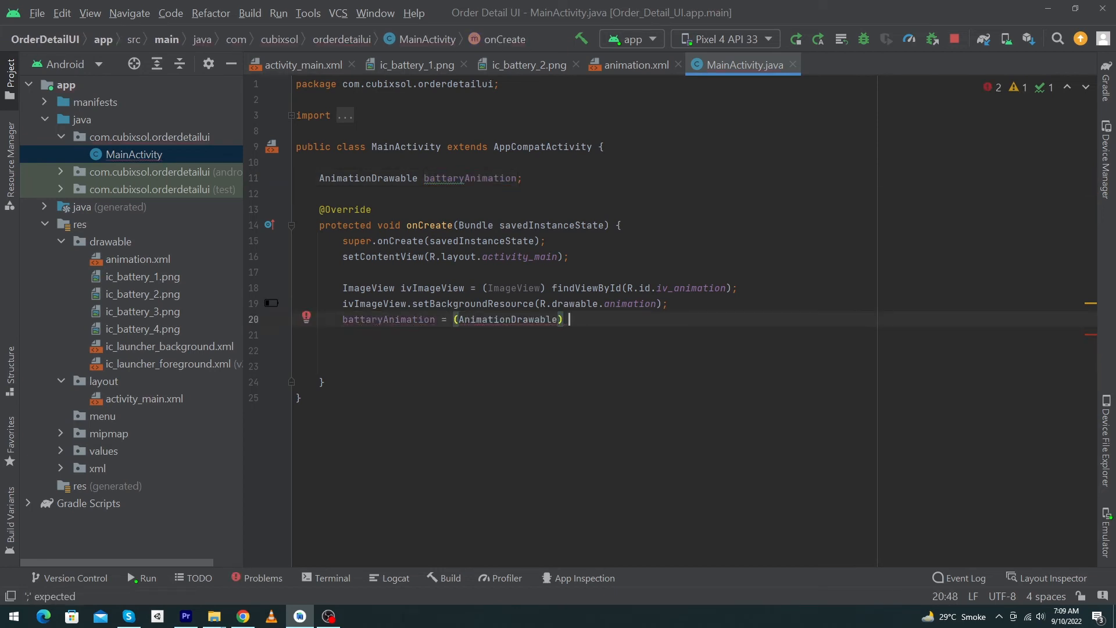
{"action": "type", "text": "ivImageView"}
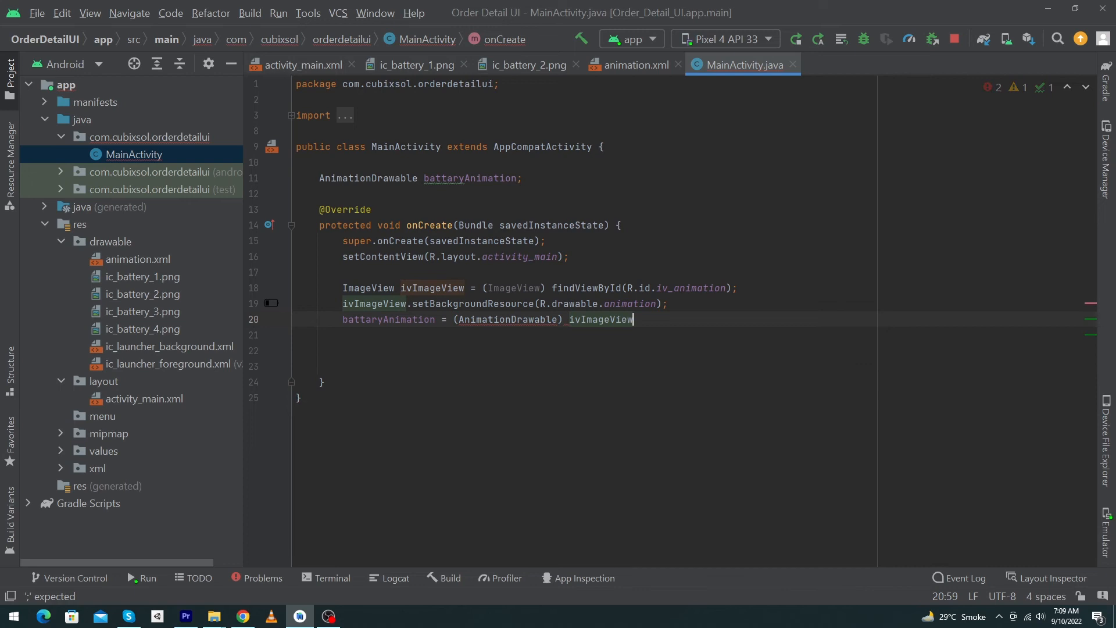
{"action": "type", "text": ".getBackground()"}
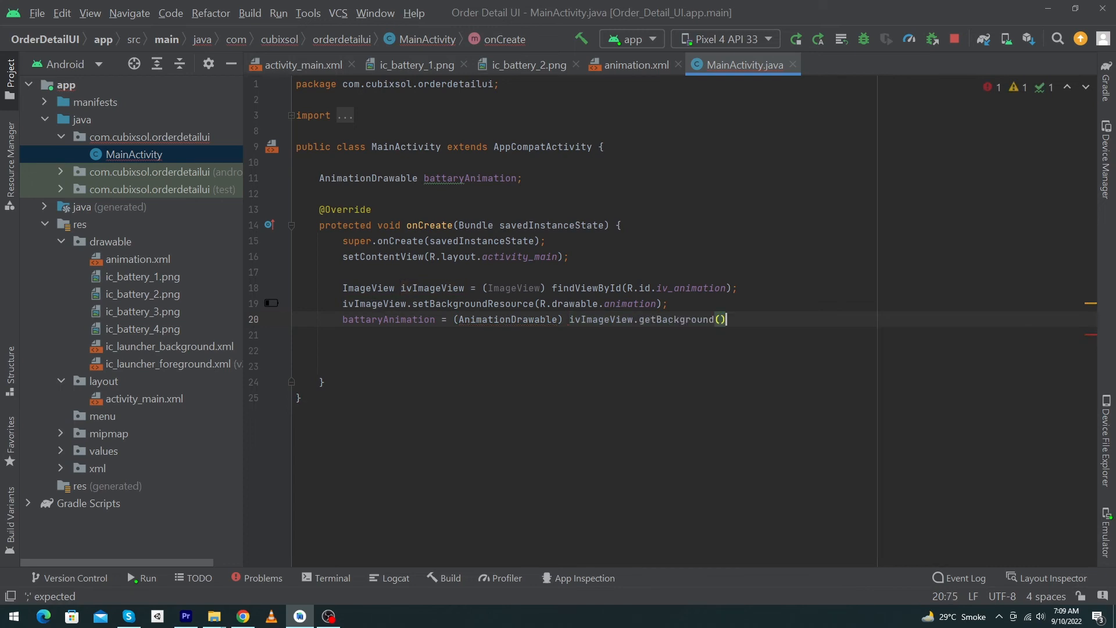
{"action": "type", "text": ";"}
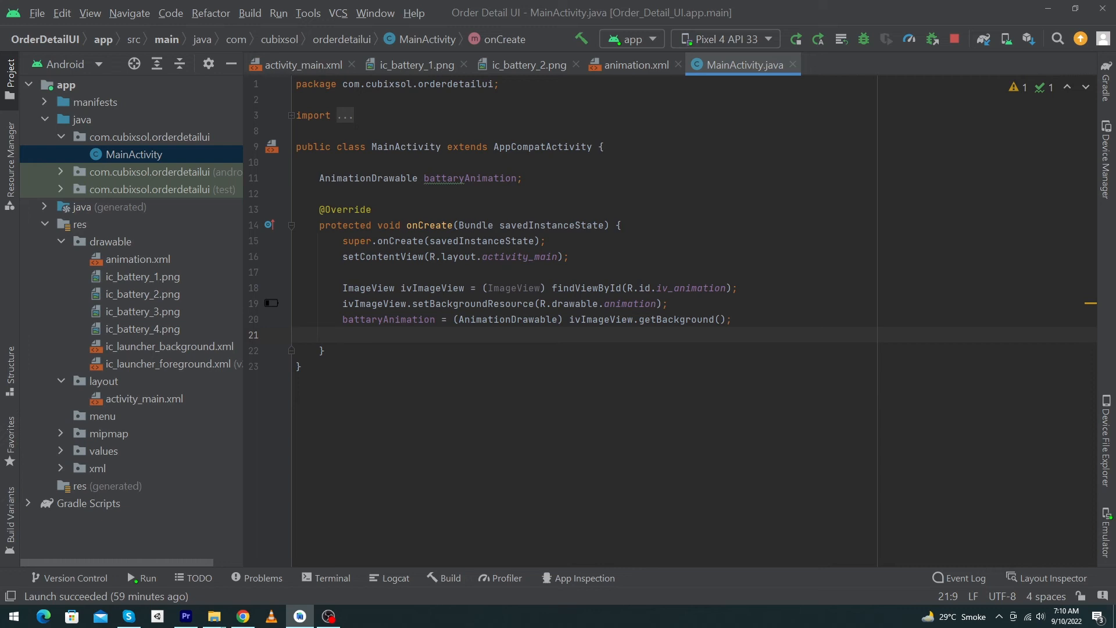
{"action": "left_click", "coordinate": [343, 335]}
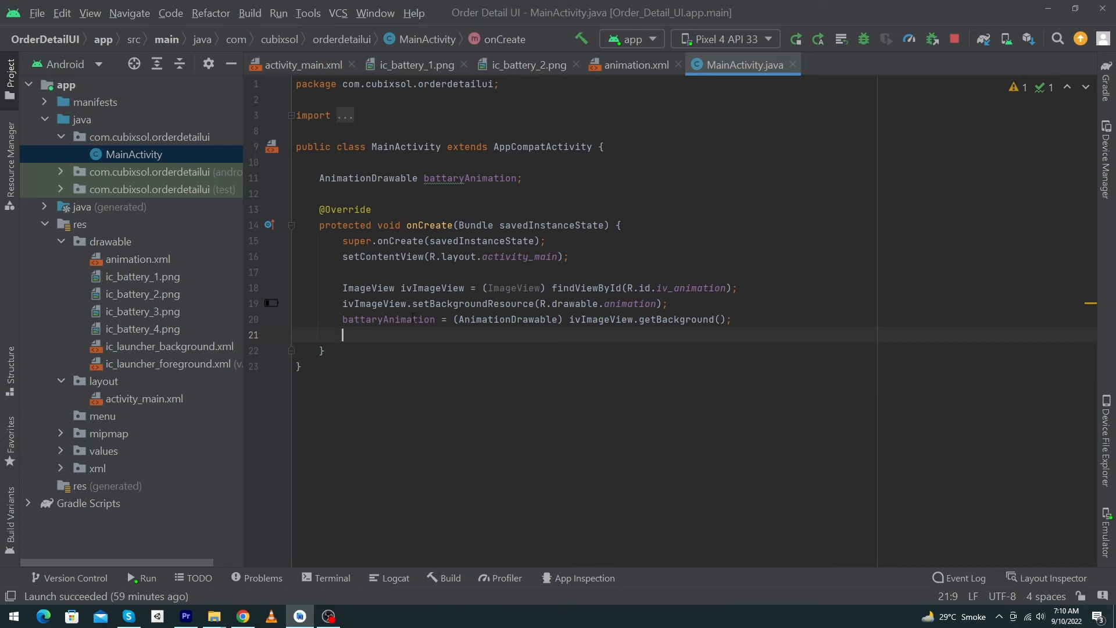
{"action": "double_click", "coordinate": [387, 319]}
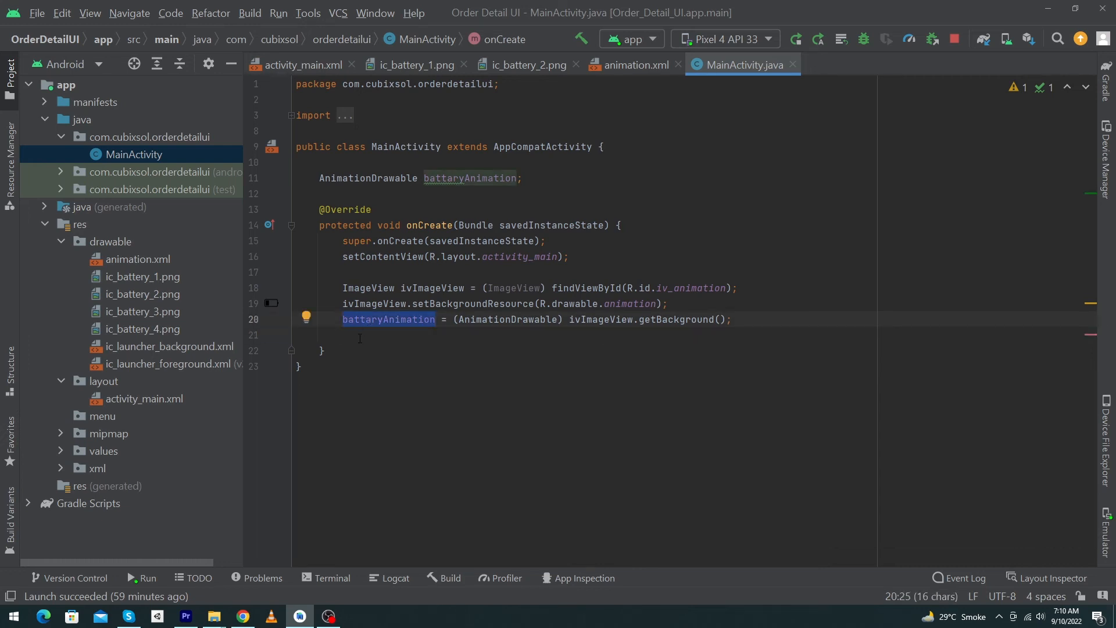
{"action": "left_click", "coordinate": [325, 350]}
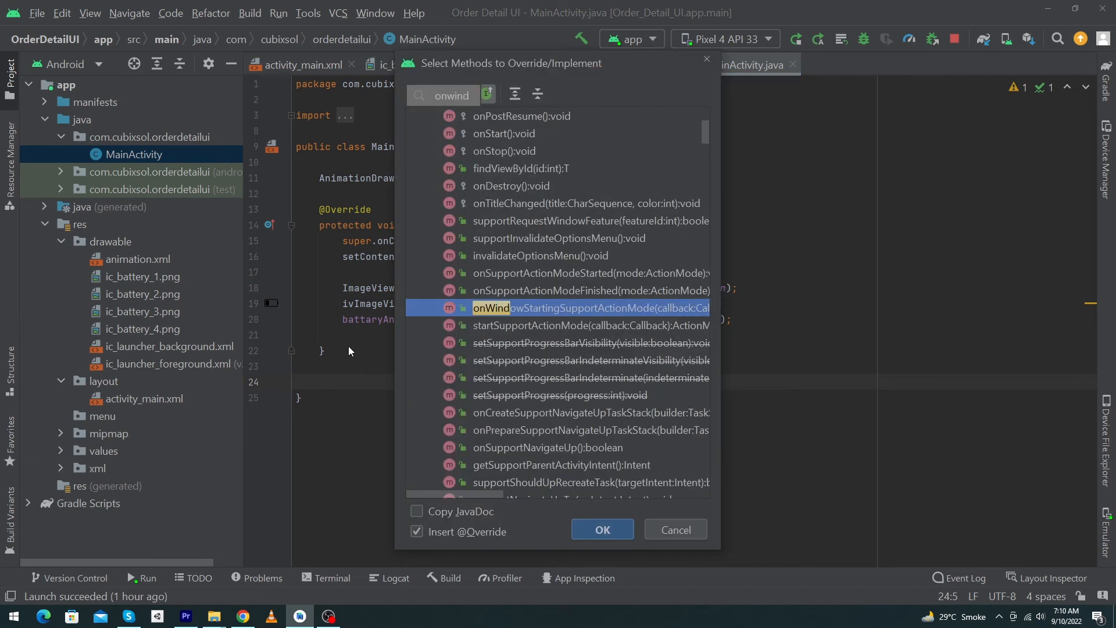
Step: Generate the onWindowFocusChanged override and call battaryAnimation.start() inside it
{"action": "left_click", "coordinate": [602, 530]}
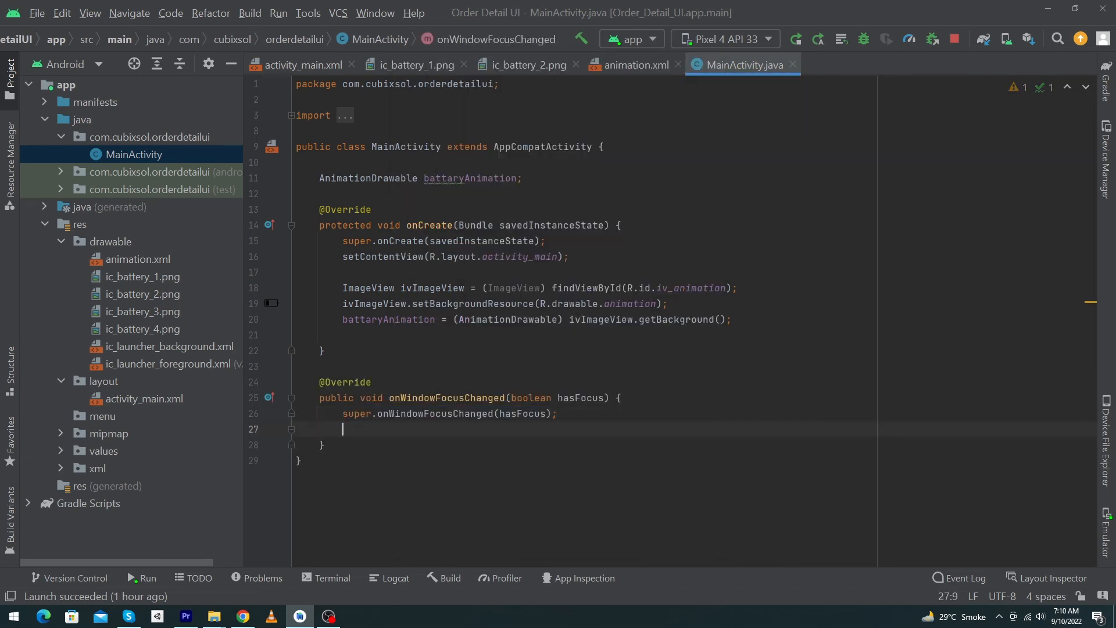
{"action": "type", "text": "battaryAnimation"}
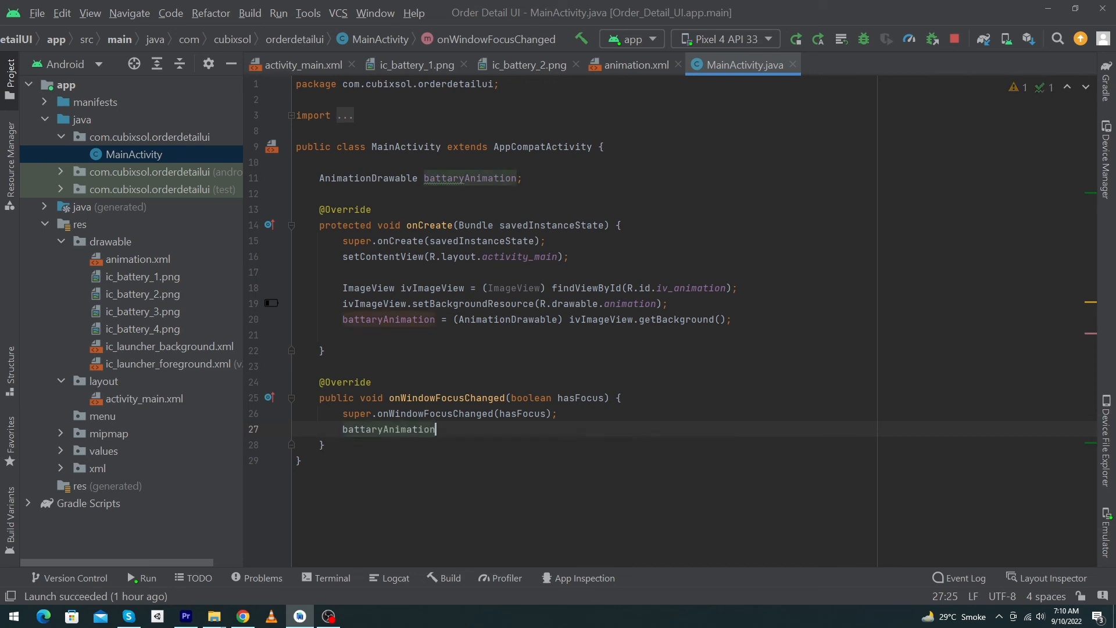
{"action": "type", "text": ".start();"}
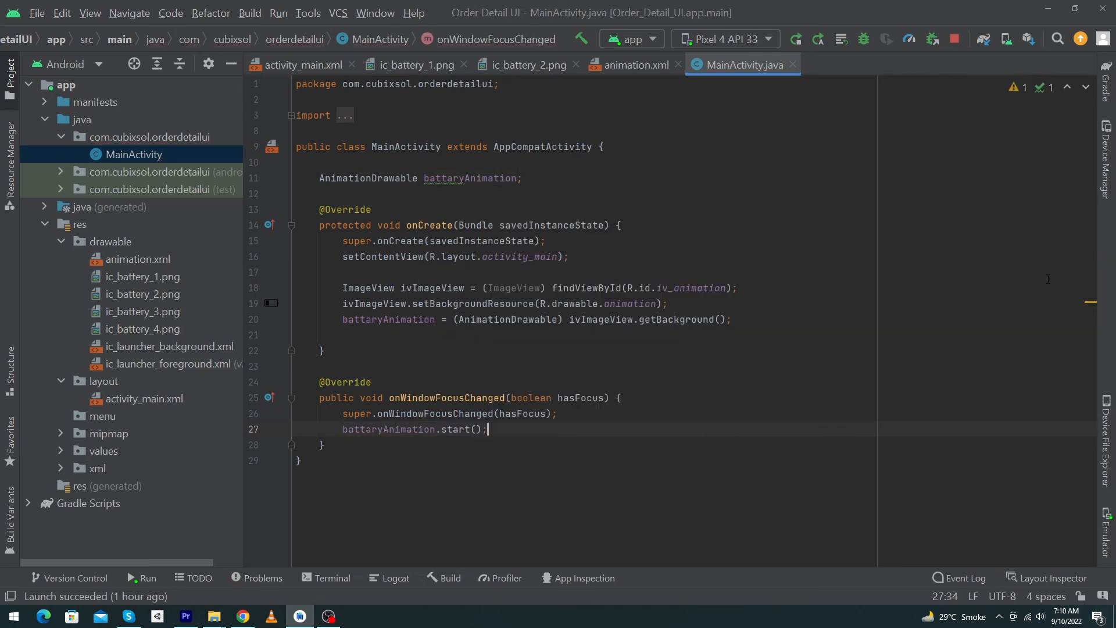
{"action": "mouse_move", "coordinate": [821, 39]}
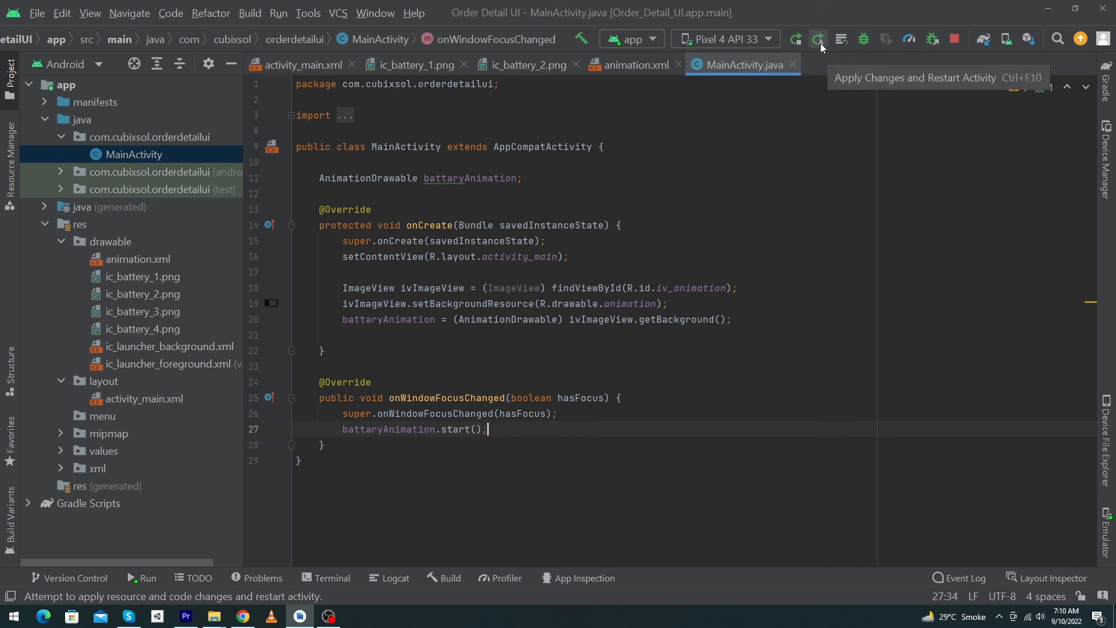
Step: Apply changes and restart the activity to show the battery animation in the emulator
{"action": "left_click", "coordinate": [820, 39]}
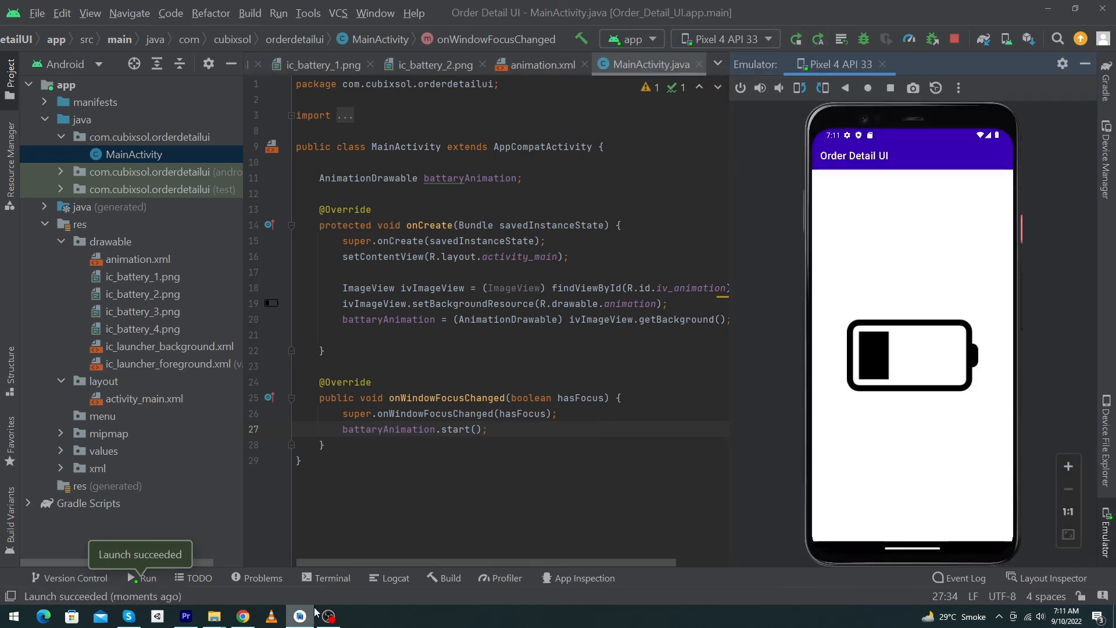